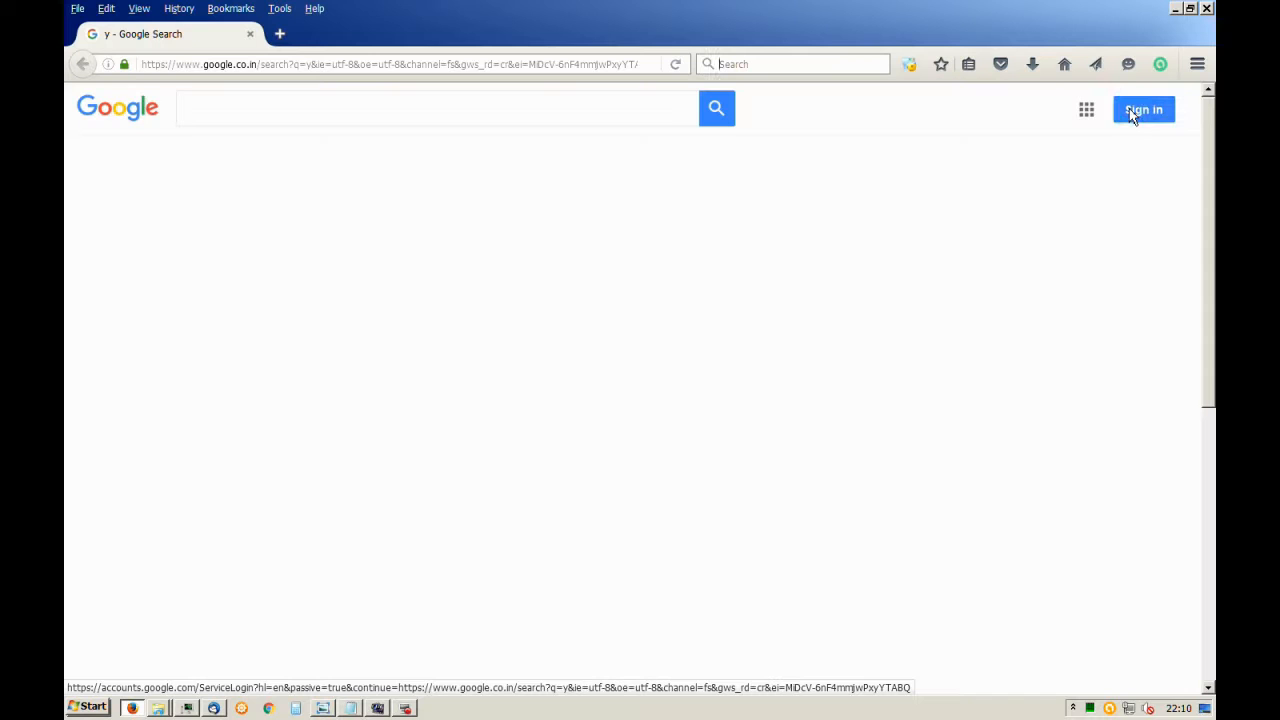
# Sign in to Google with the suggested account email and proceed to the next step
pyautogui.click(1144, 108)
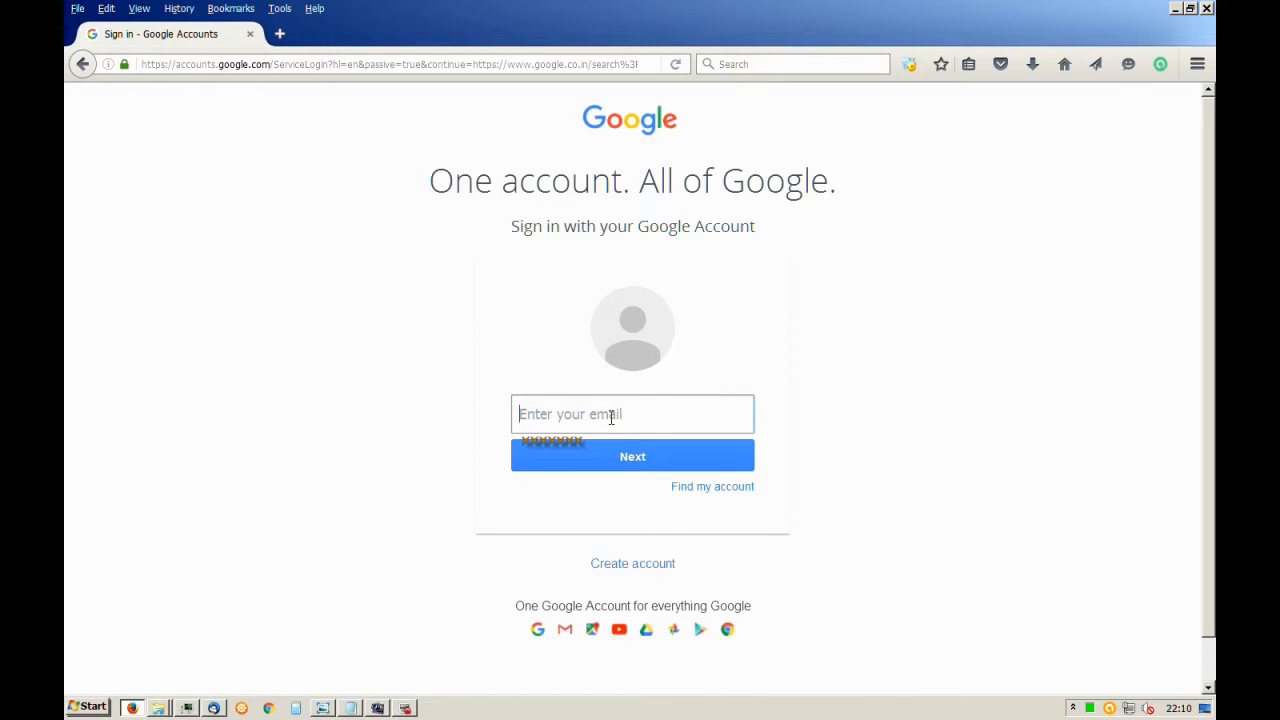
pyautogui.write('eps')
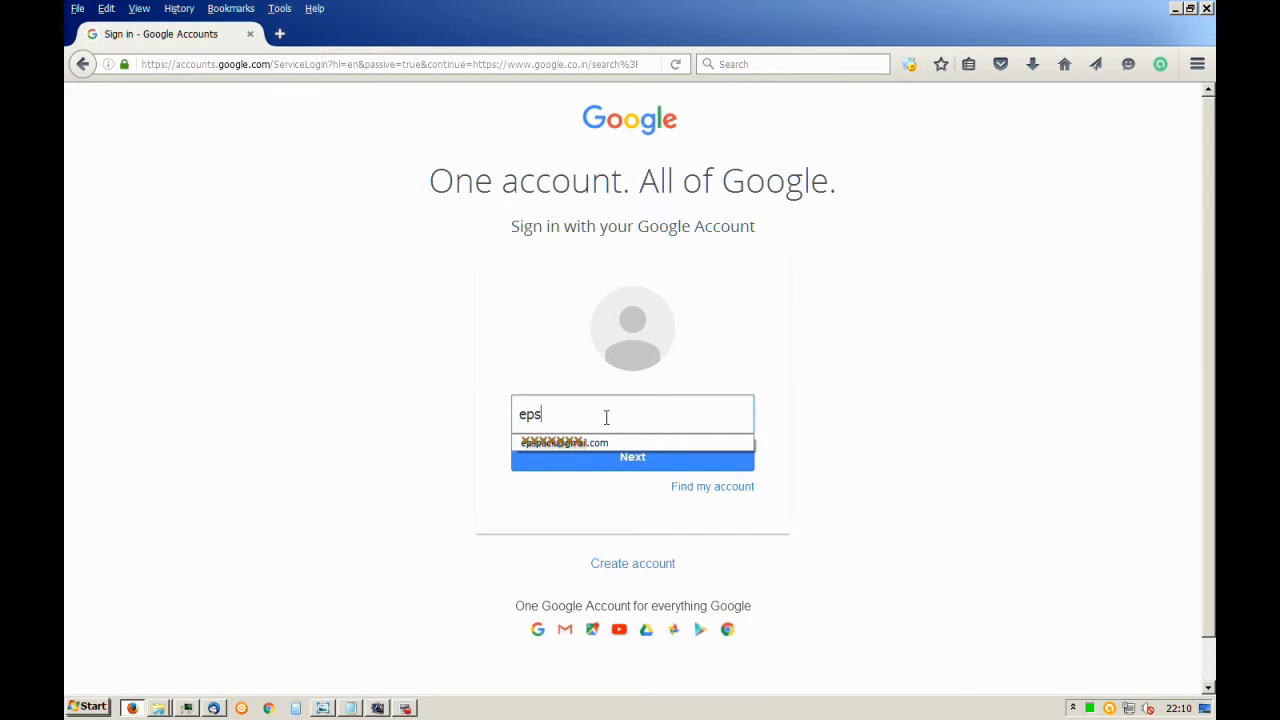
pyautogui.click(632, 442)
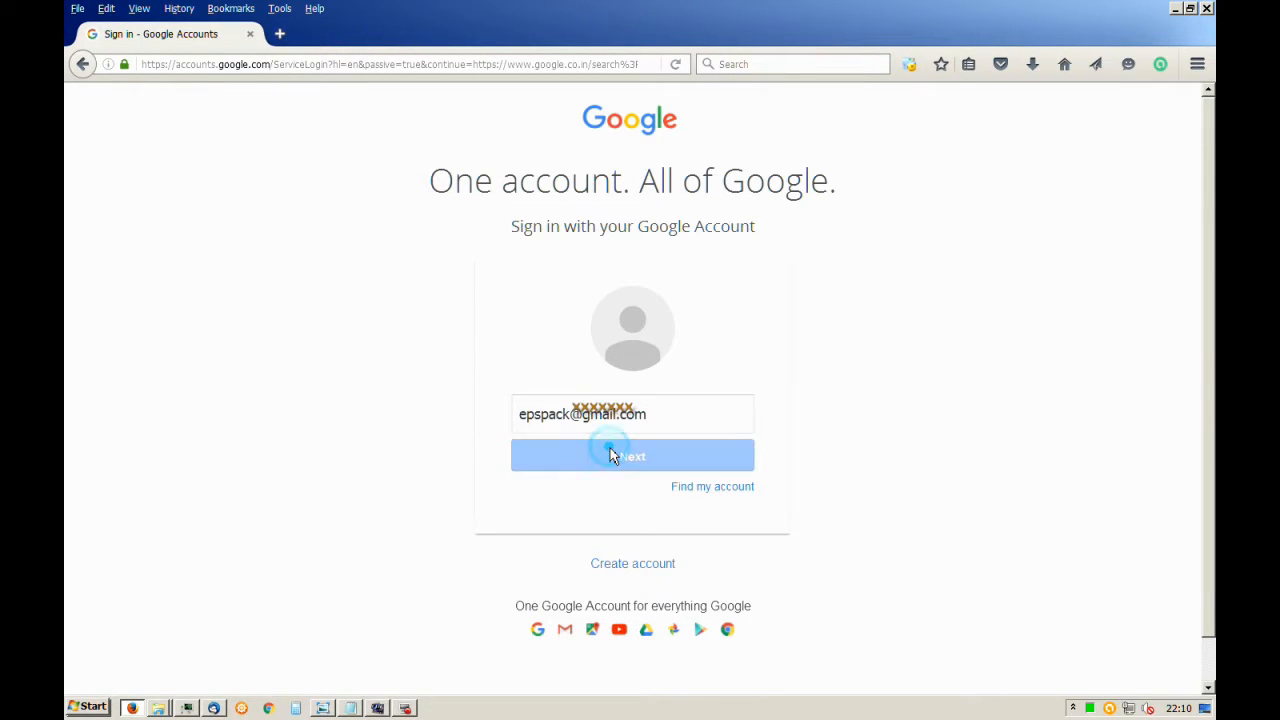
pyautogui.click(632, 456)
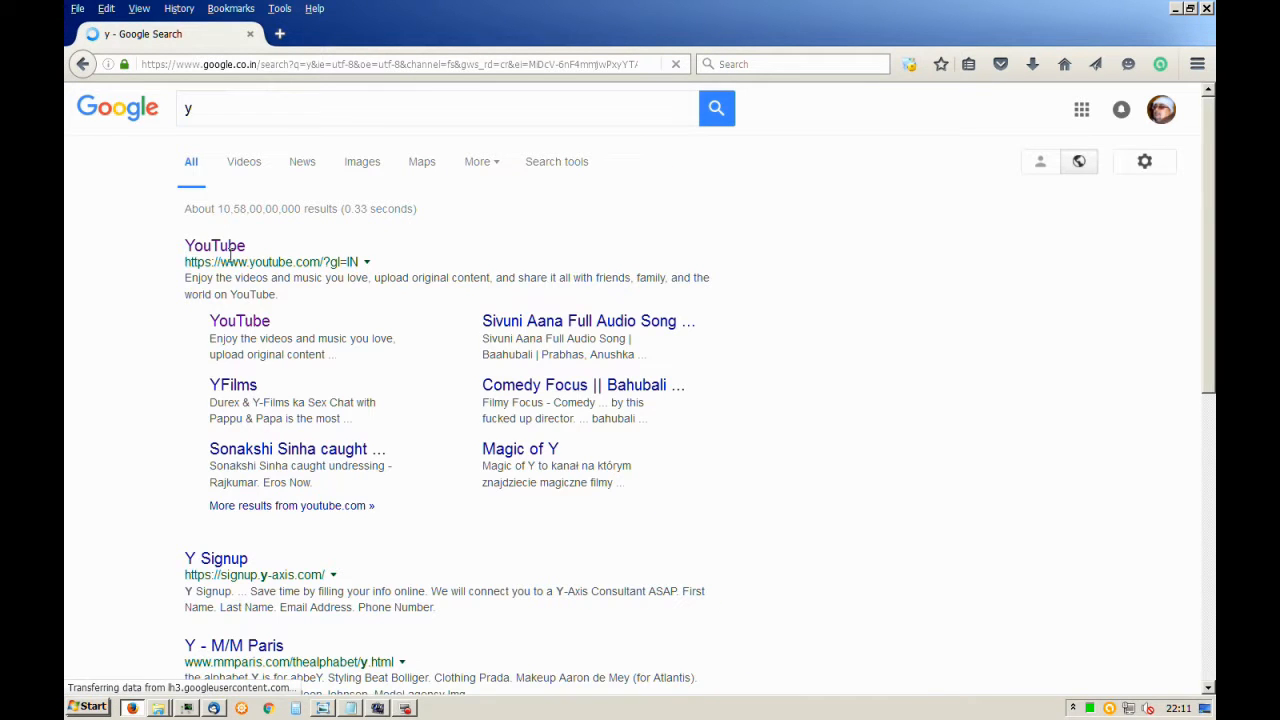
# Open YouTube's home page from the top Google search result
pyautogui.click(214, 244)
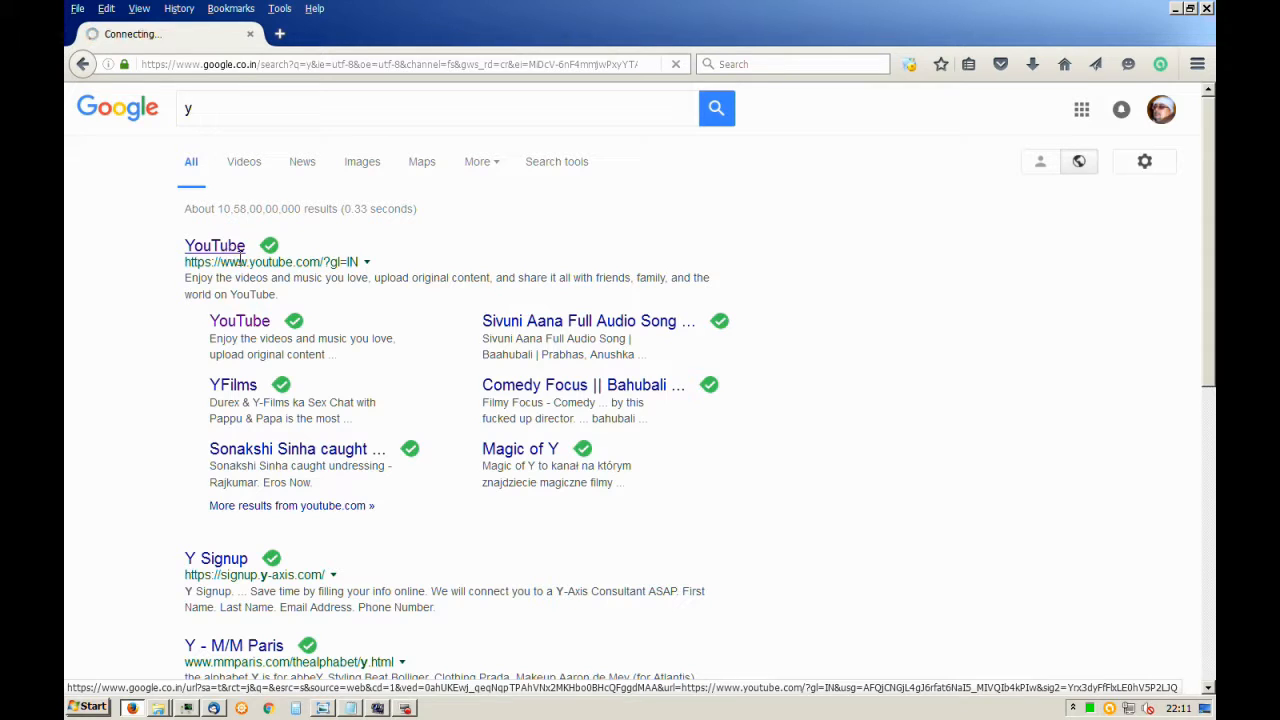
pyautogui.click(214, 244)
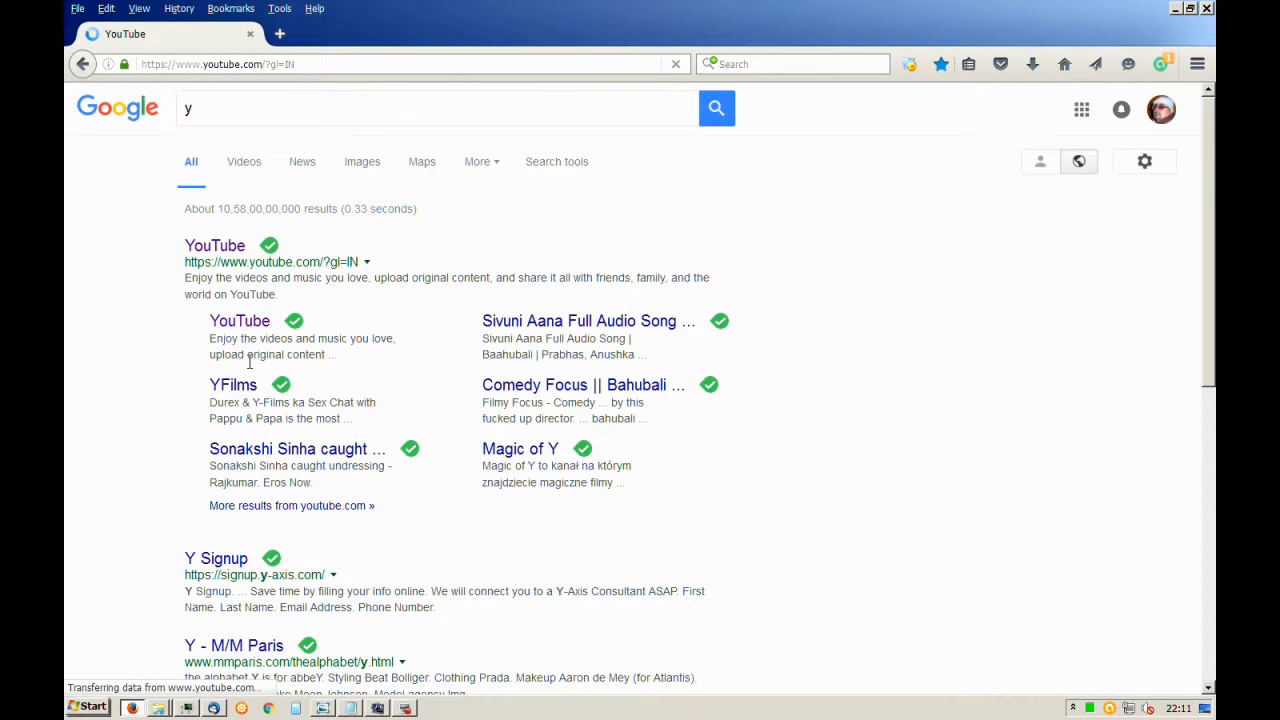
pyautogui.click(214, 244)
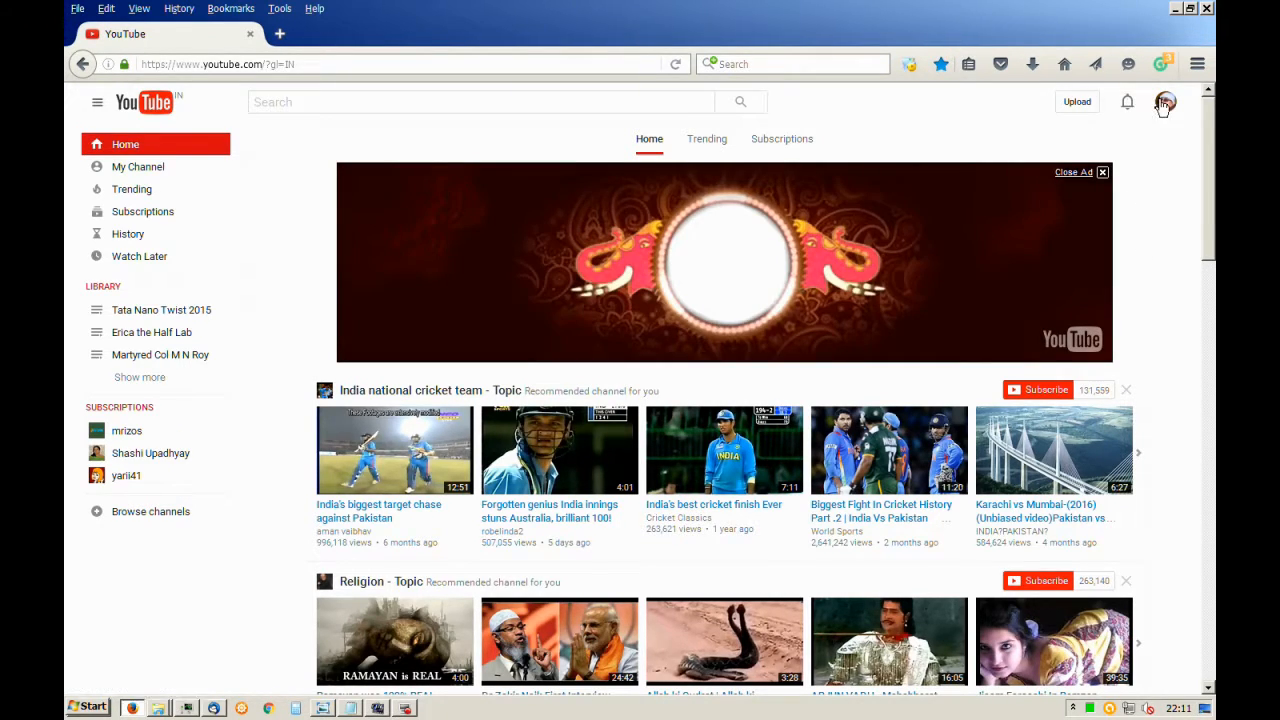
# Open the YouTube account settings overview from the profile avatar menu
pyautogui.click(1164, 100)
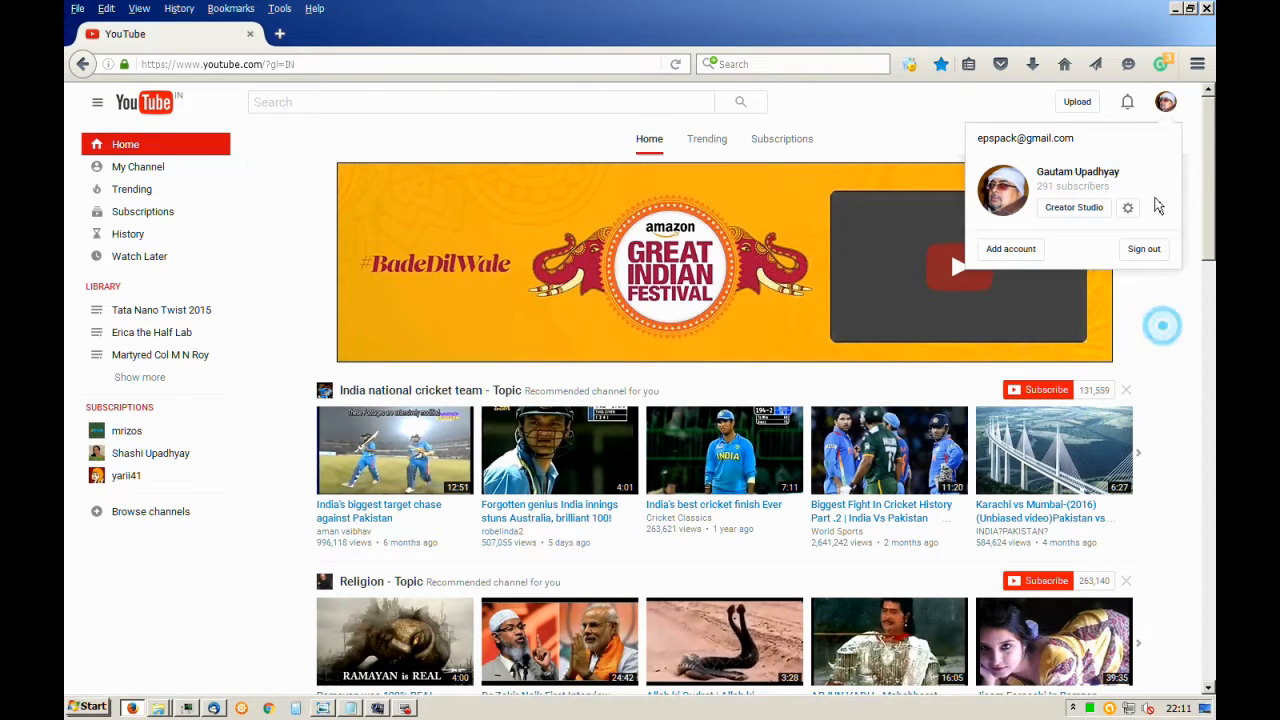
pyautogui.moveTo(1148, 164)
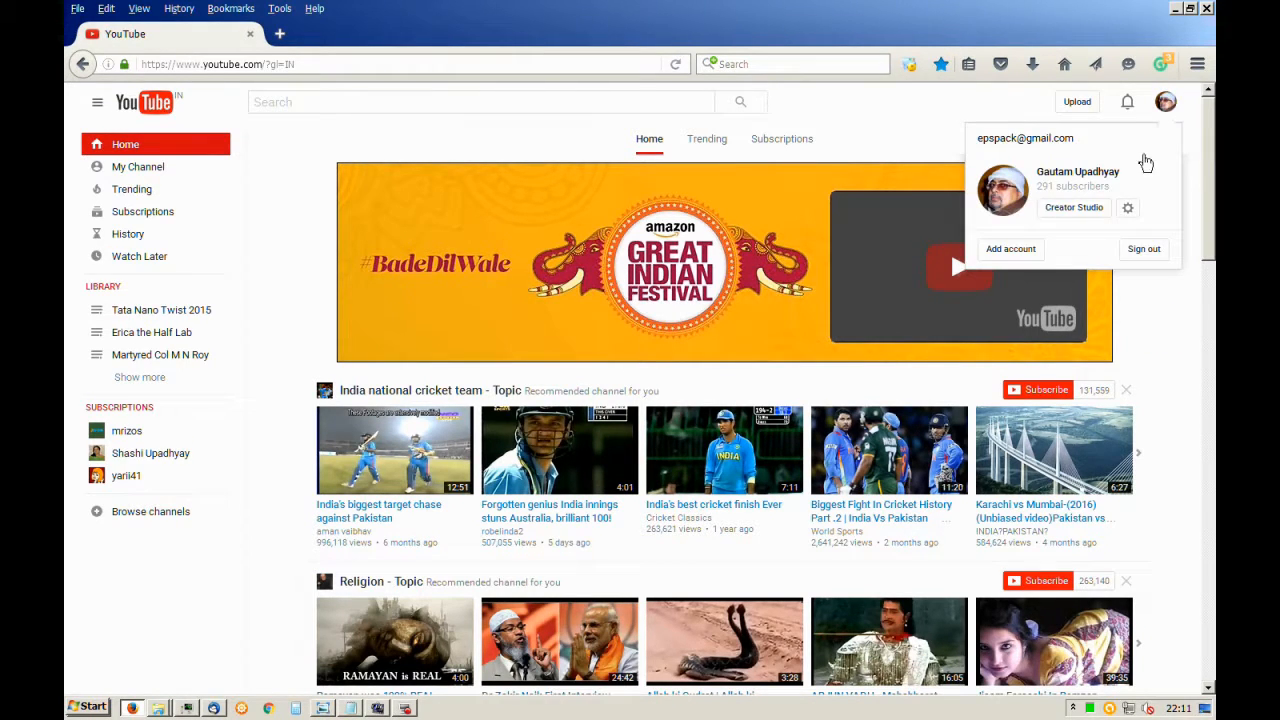
pyautogui.moveTo(1128, 206)
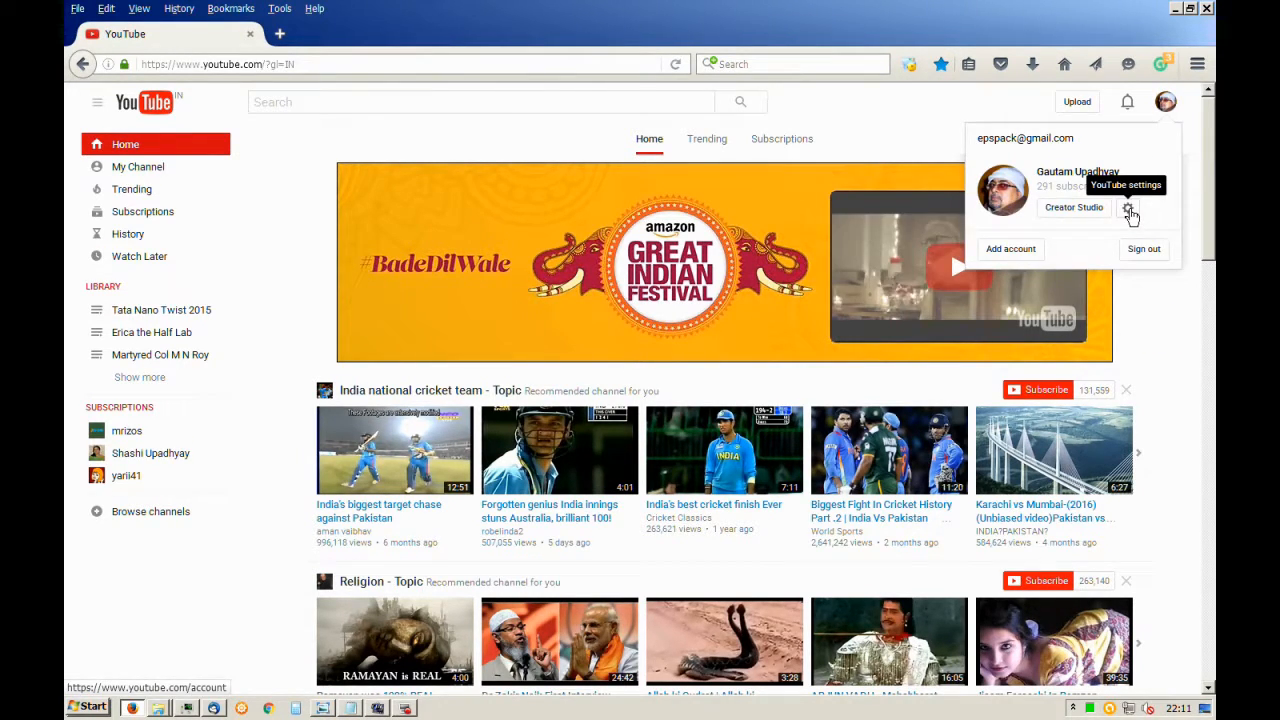
pyautogui.click(1128, 206)
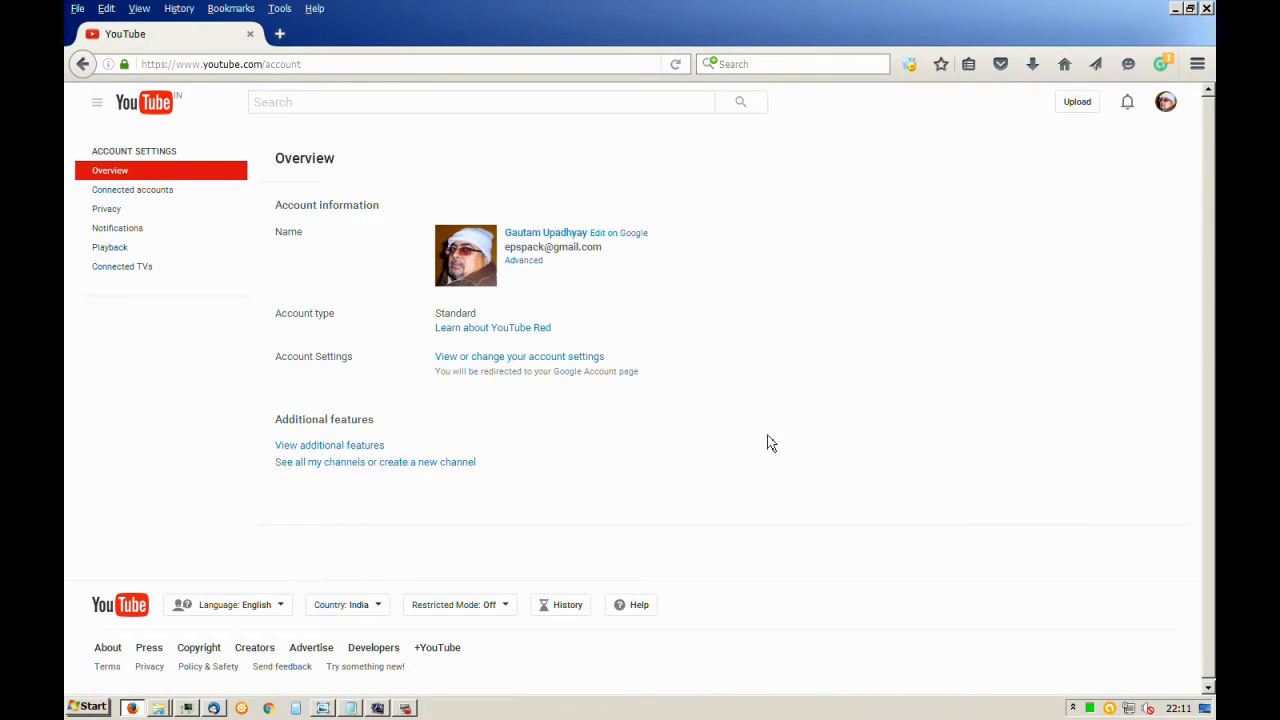
pyautogui.moveTo(462, 496)
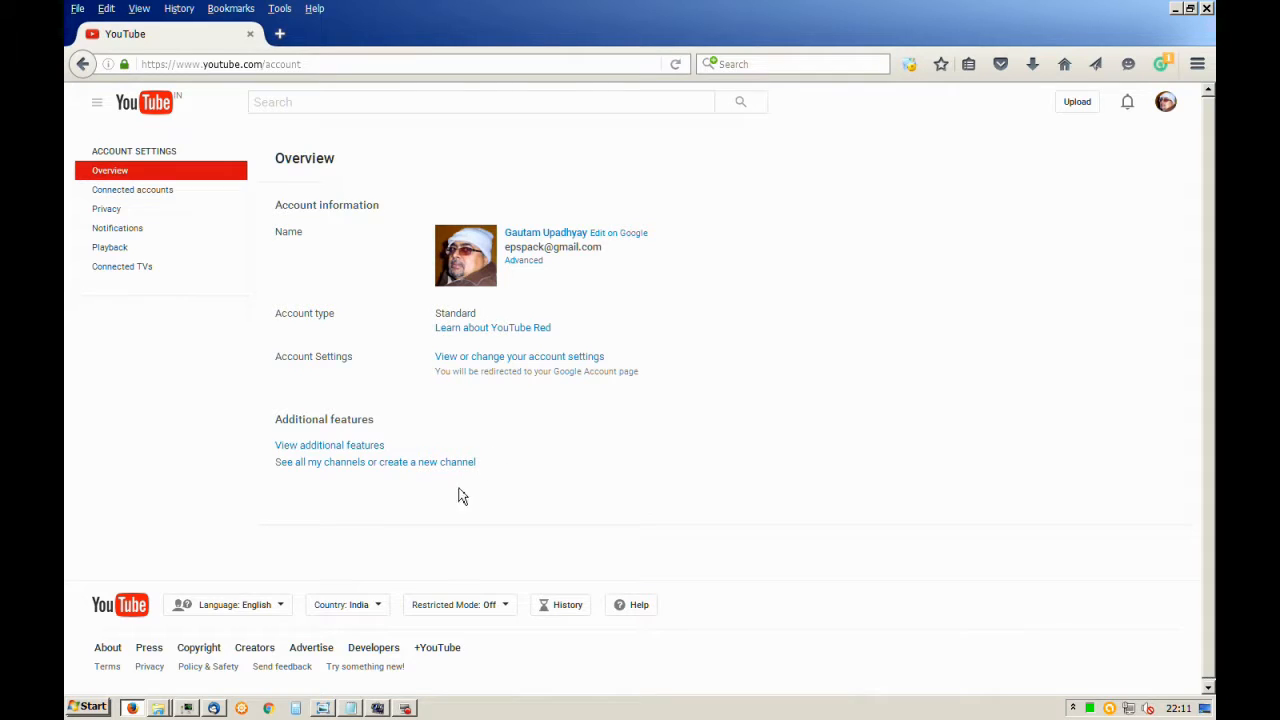
pyautogui.moveTo(480, 474)
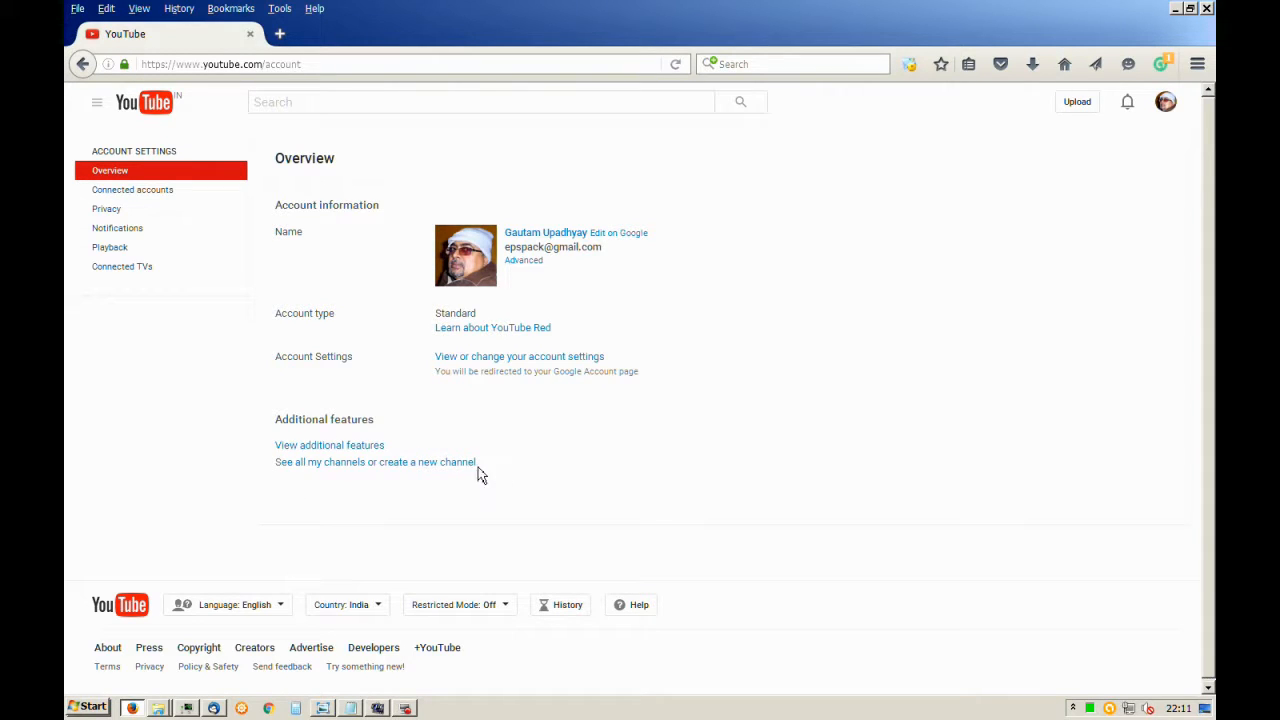
pyautogui.moveTo(360, 468)
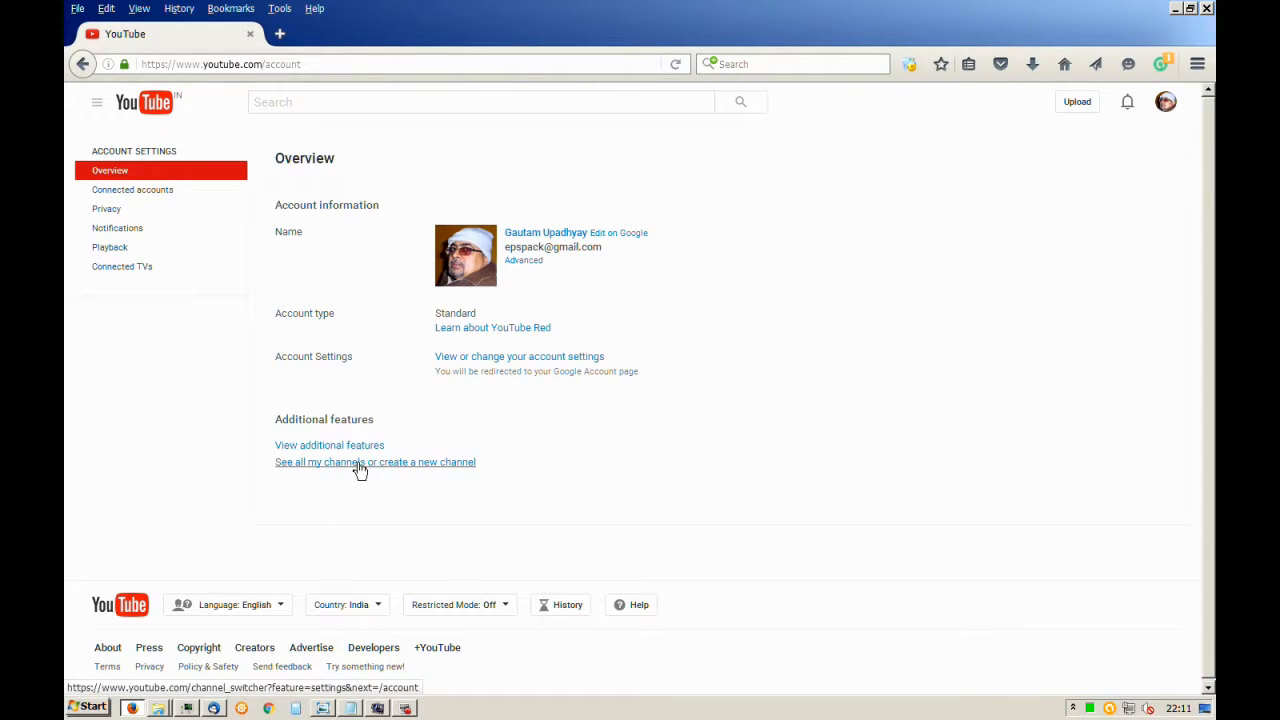
# Open 'See all my channels or create a new channel' under Additional features
pyautogui.click(376, 462)
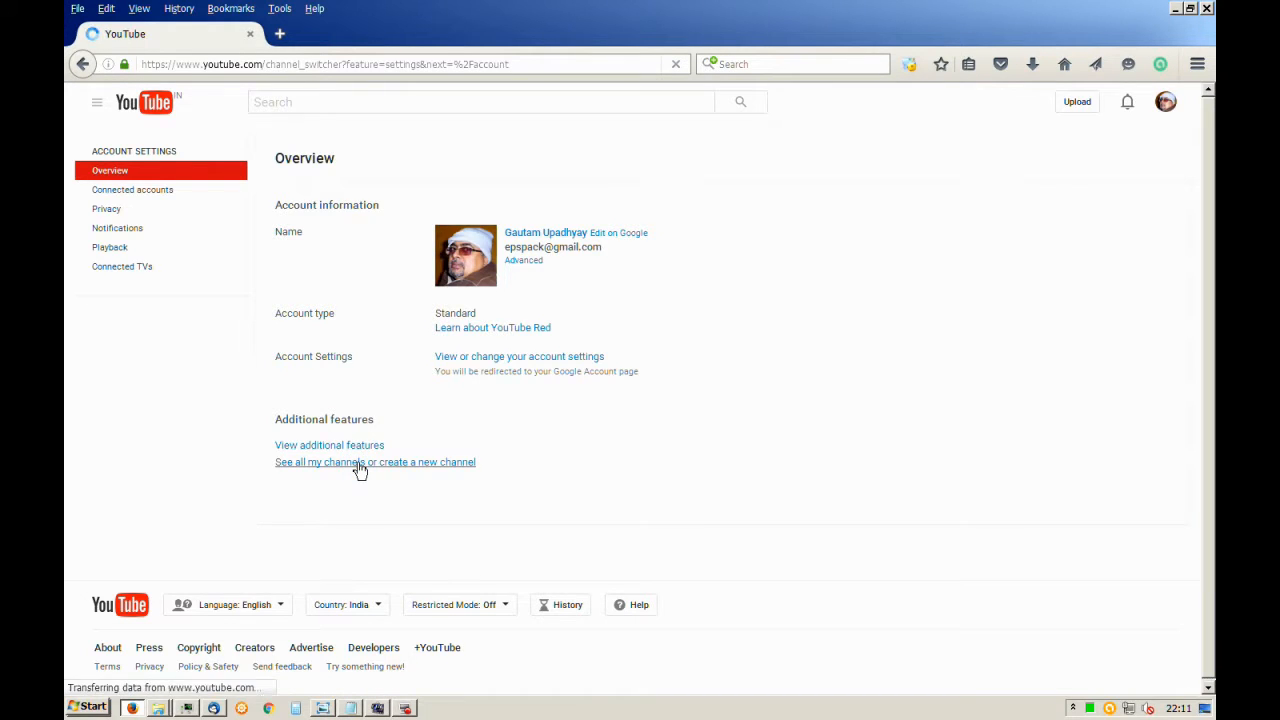
# From the channels list, start creating a new channel so the blank form appears
pyautogui.click(376, 462)
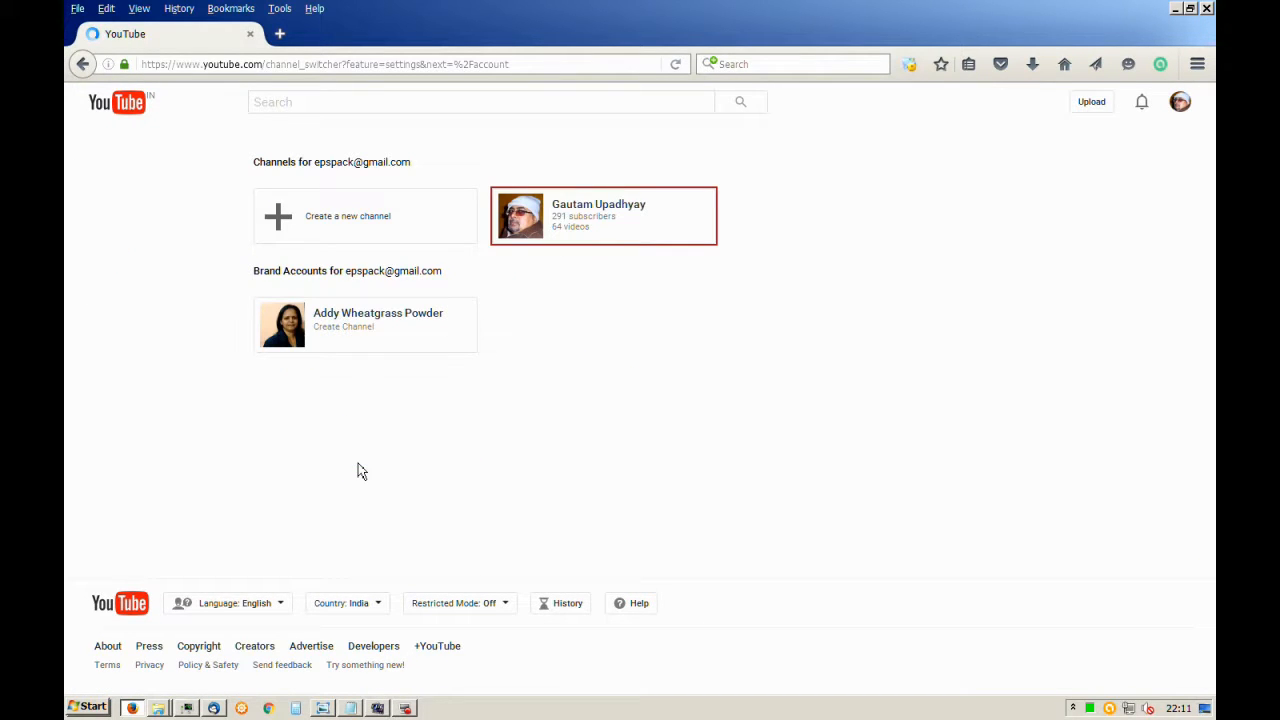
pyautogui.moveTo(348, 300)
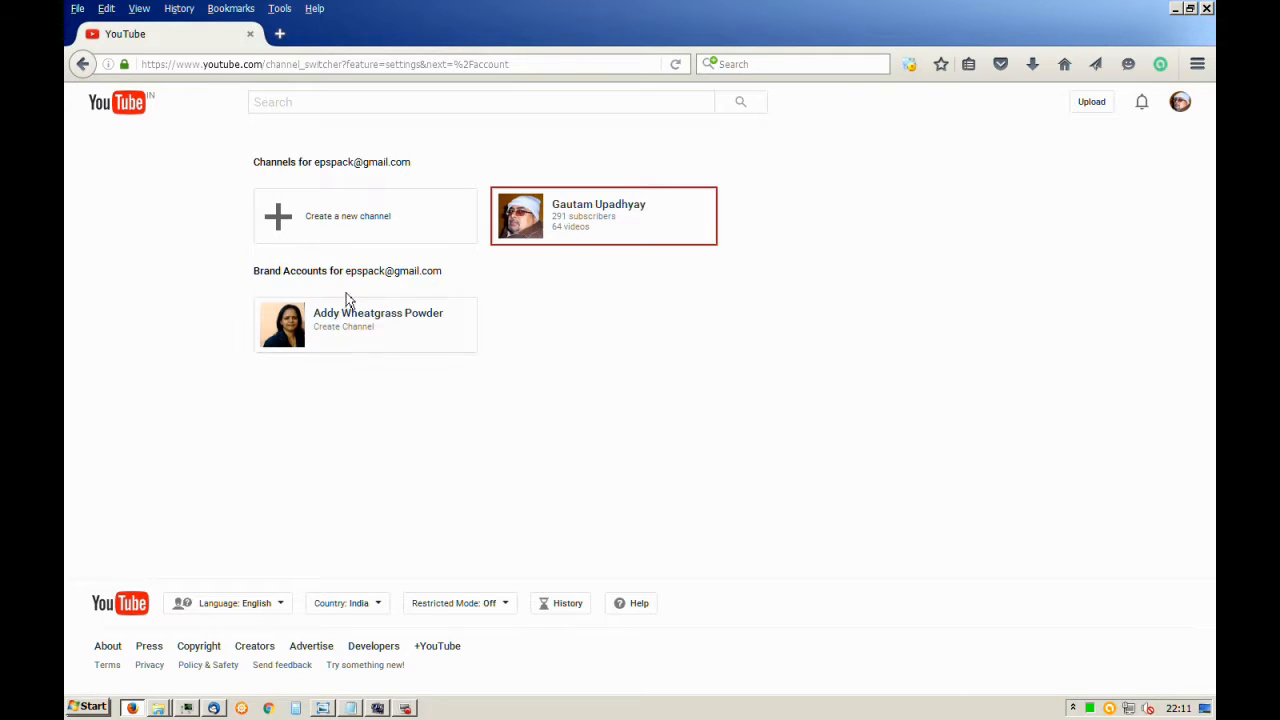
pyautogui.moveTo(420, 198)
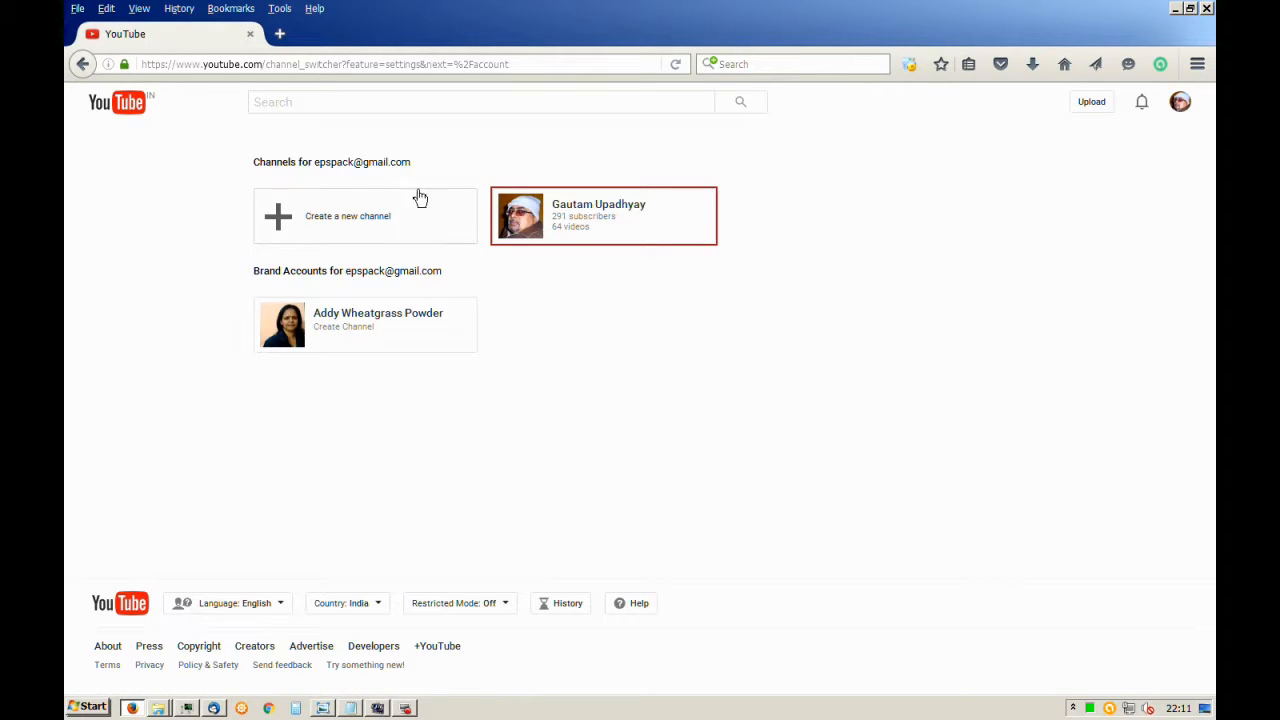
pyautogui.moveTo(364, 224)
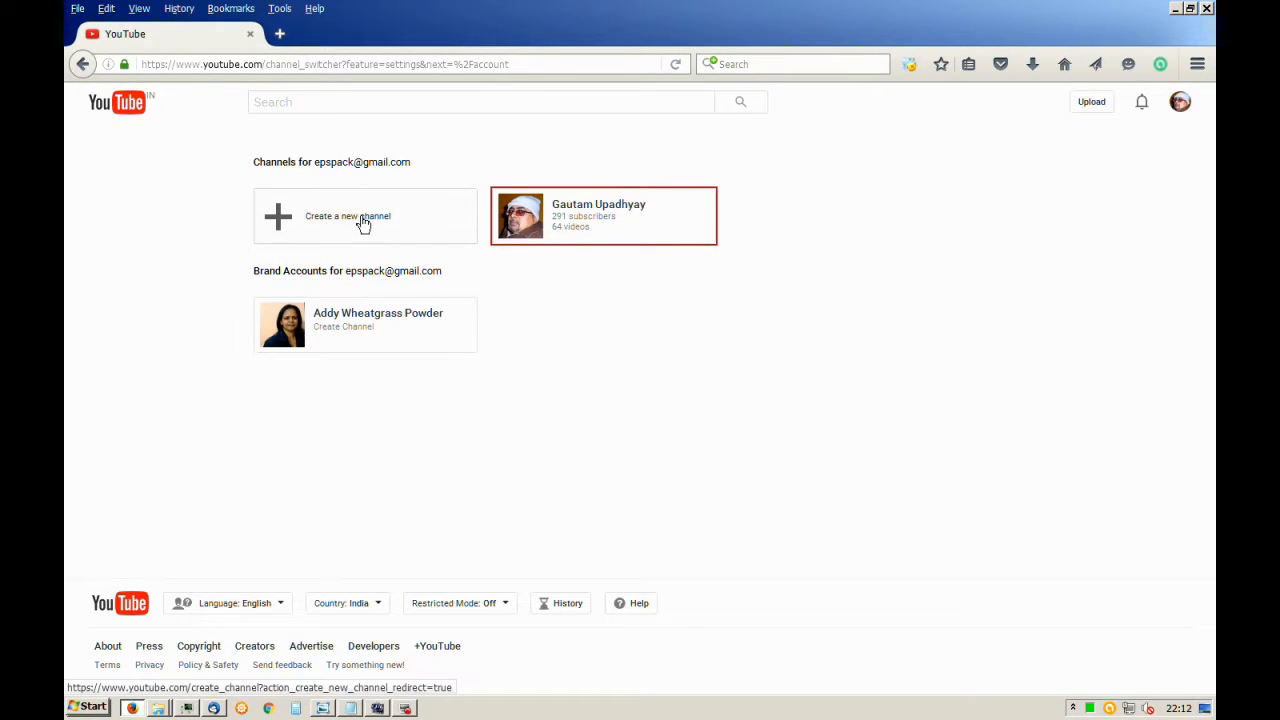
pyautogui.click(348, 216)
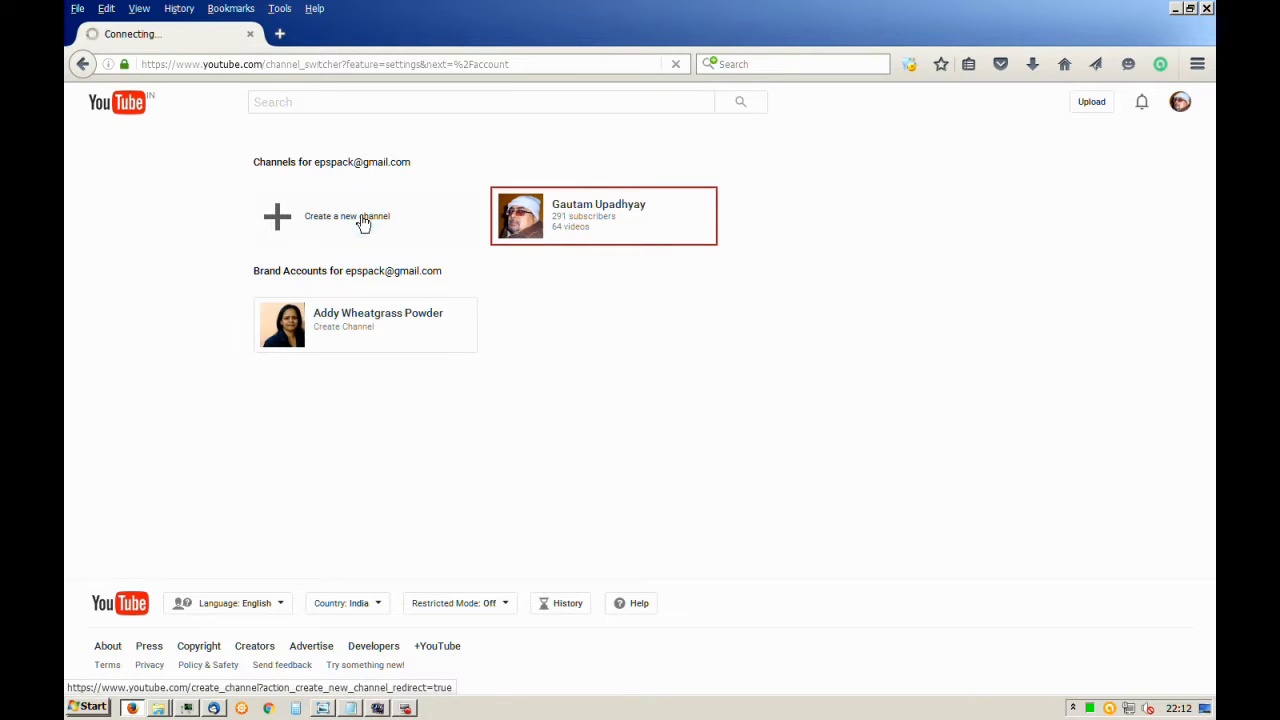
pyautogui.click(346, 216)
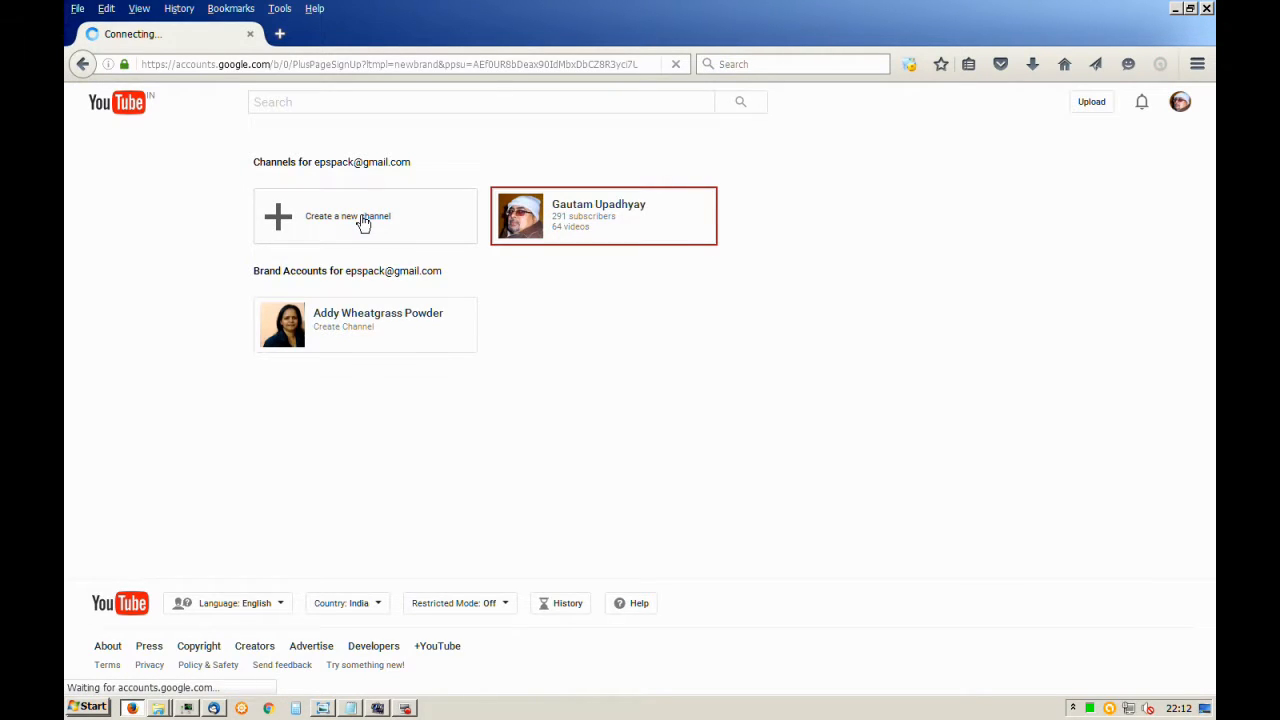
pyautogui.click(348, 216)
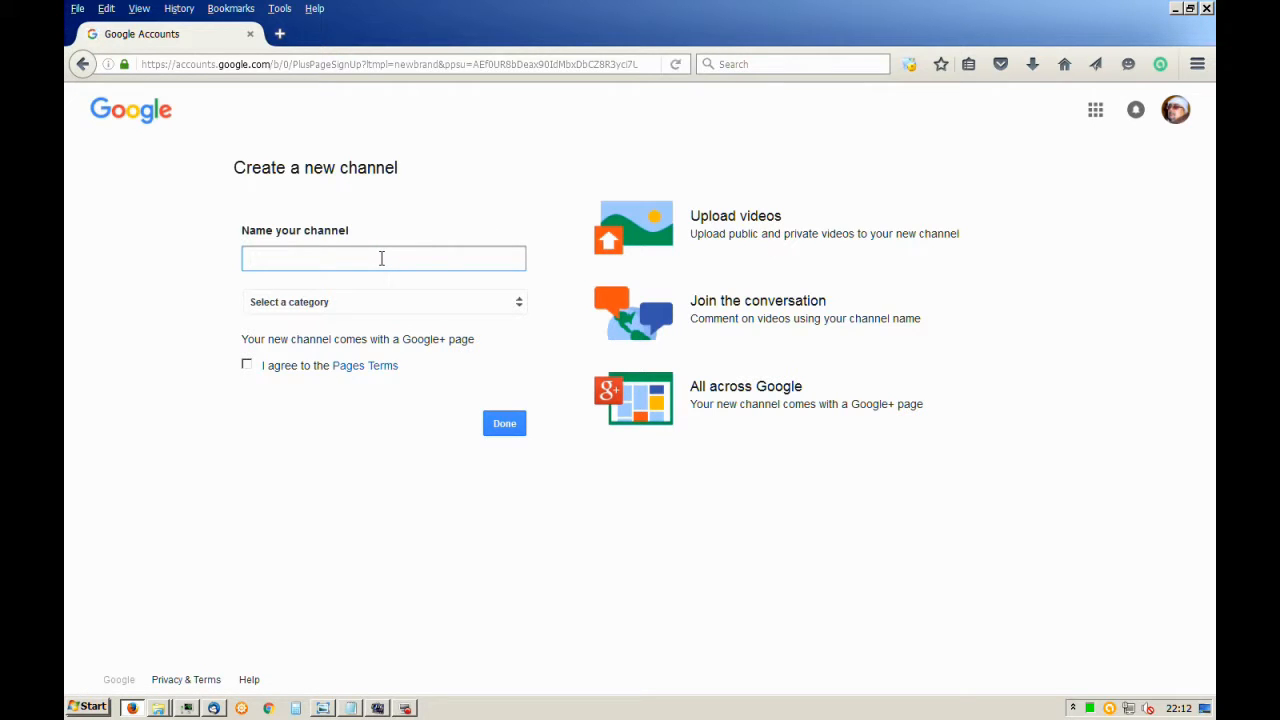
# Enter 'Garage Equipments' as the new channel's name
pyautogui.click(384, 258)
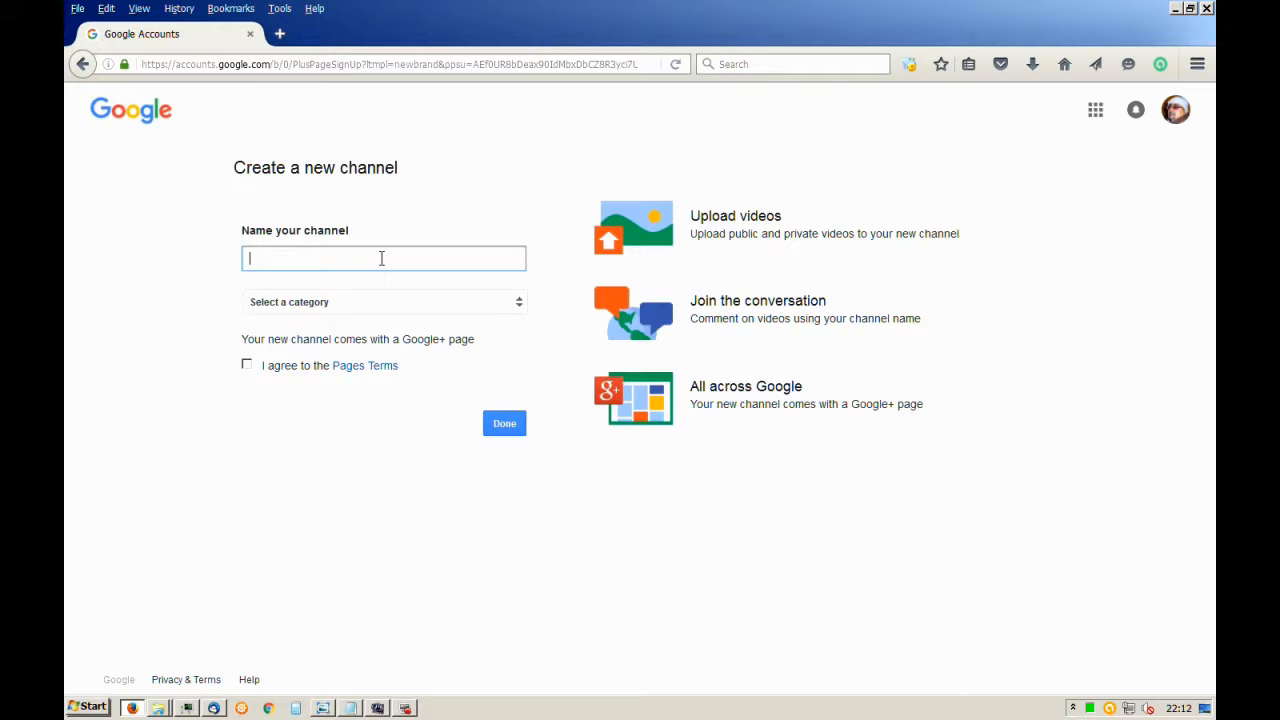
pyautogui.write('Ga')
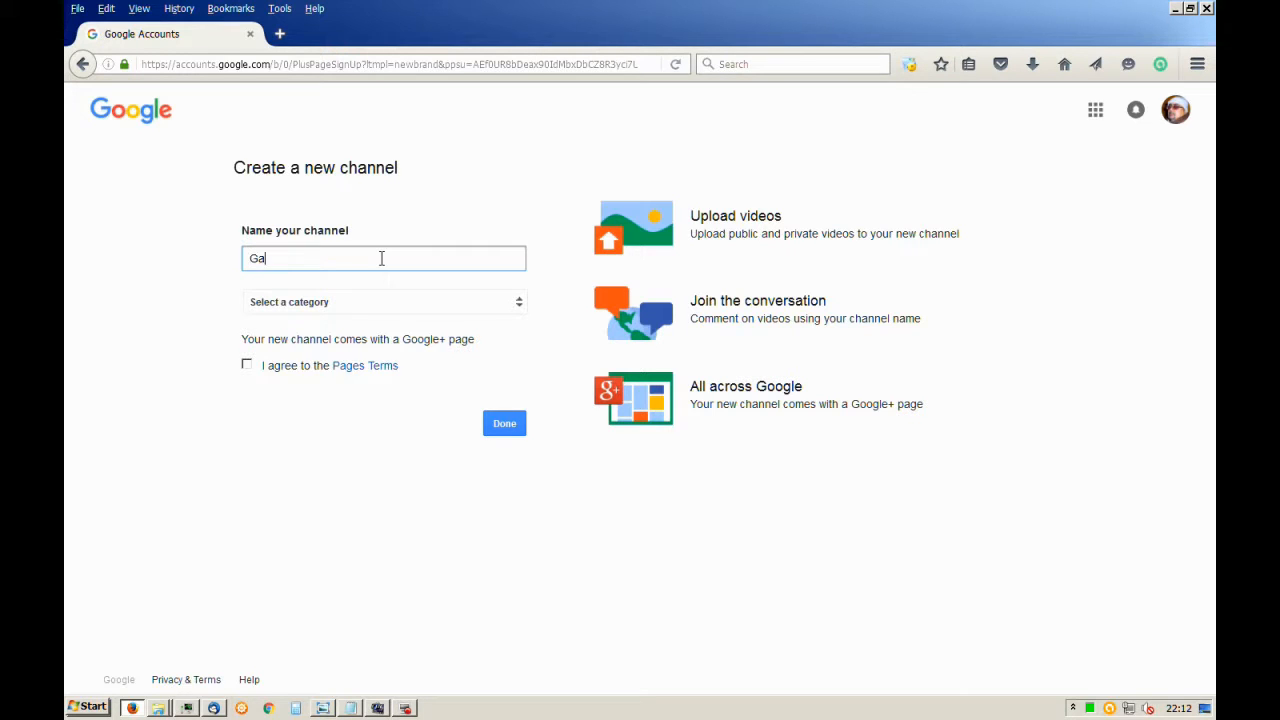
pyautogui.write('rage')
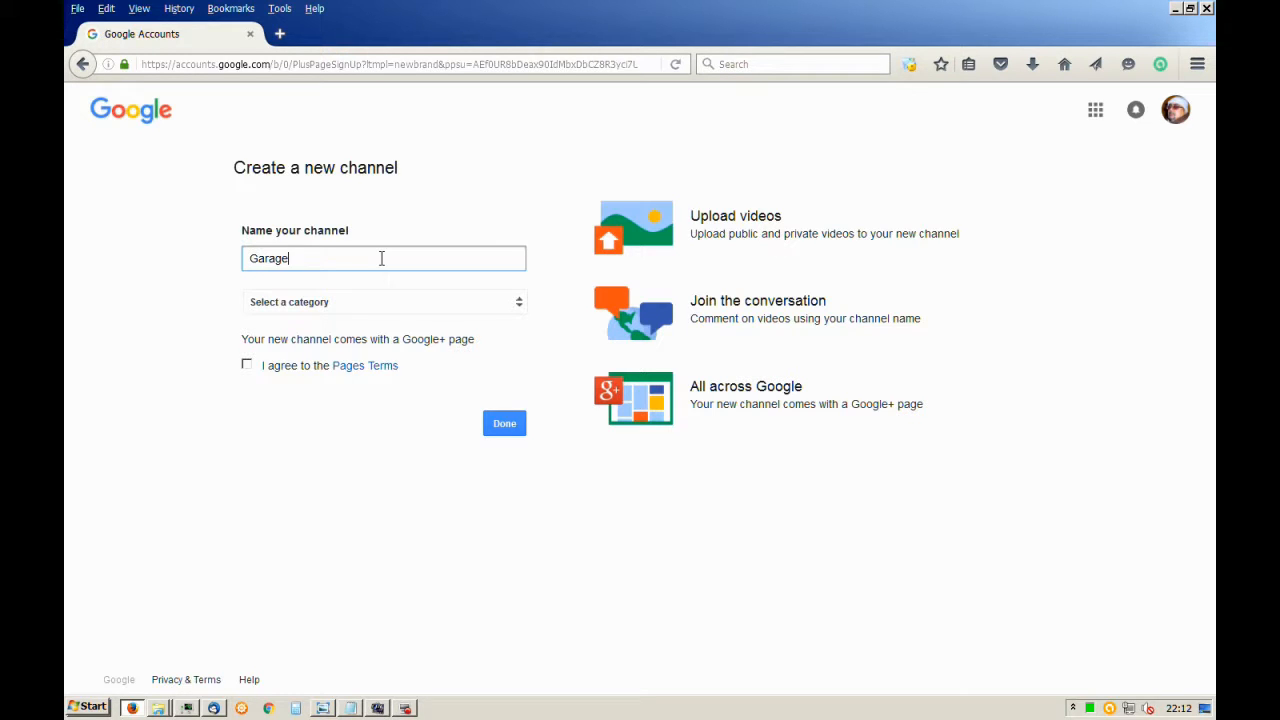
pyautogui.write('Q')
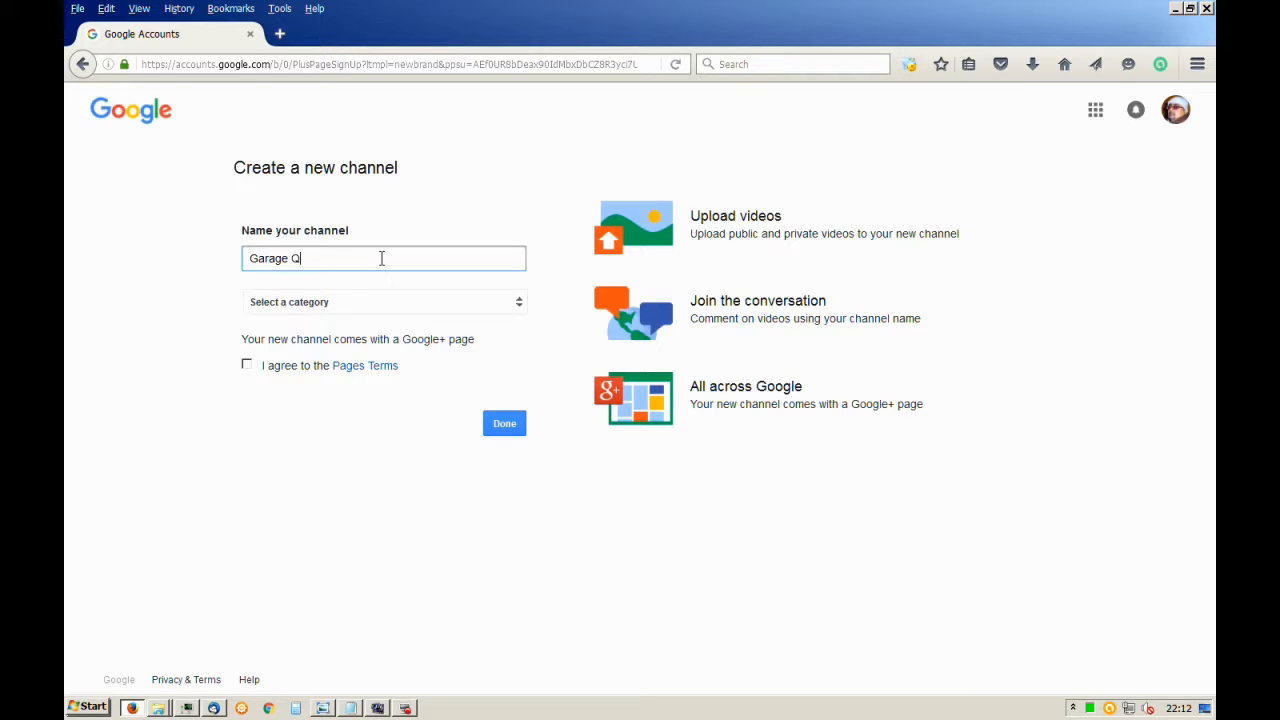
pyautogui.write('Equ')
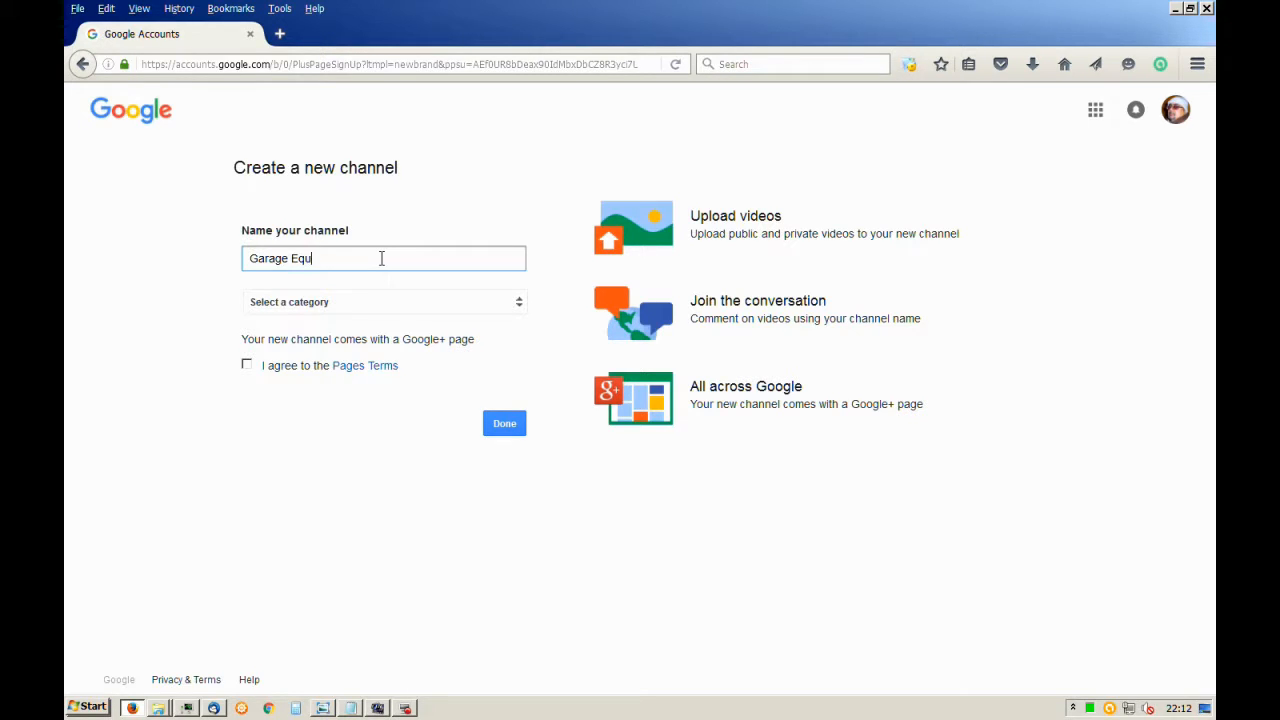
pyautogui.write('ipments')
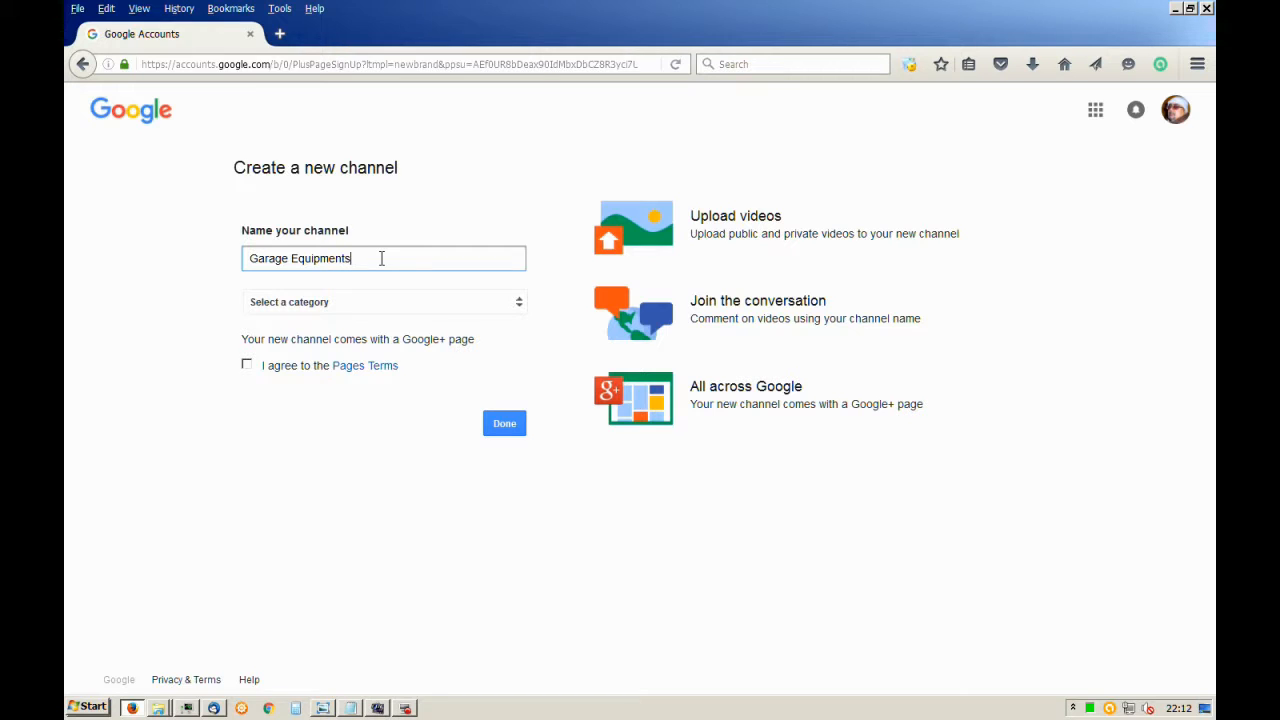
# Choose category Other, agree to the Pages Terms, and submit the channel with Done
pyautogui.click(384, 300)
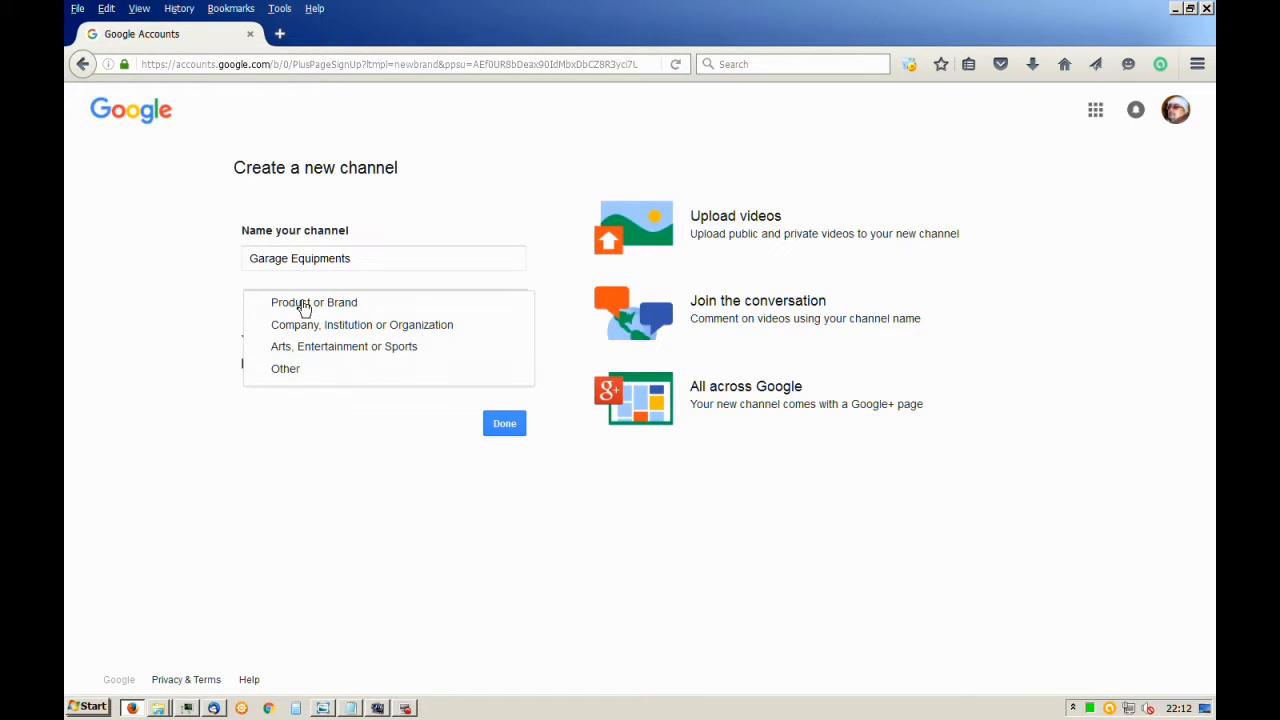
pyautogui.click(284, 368)
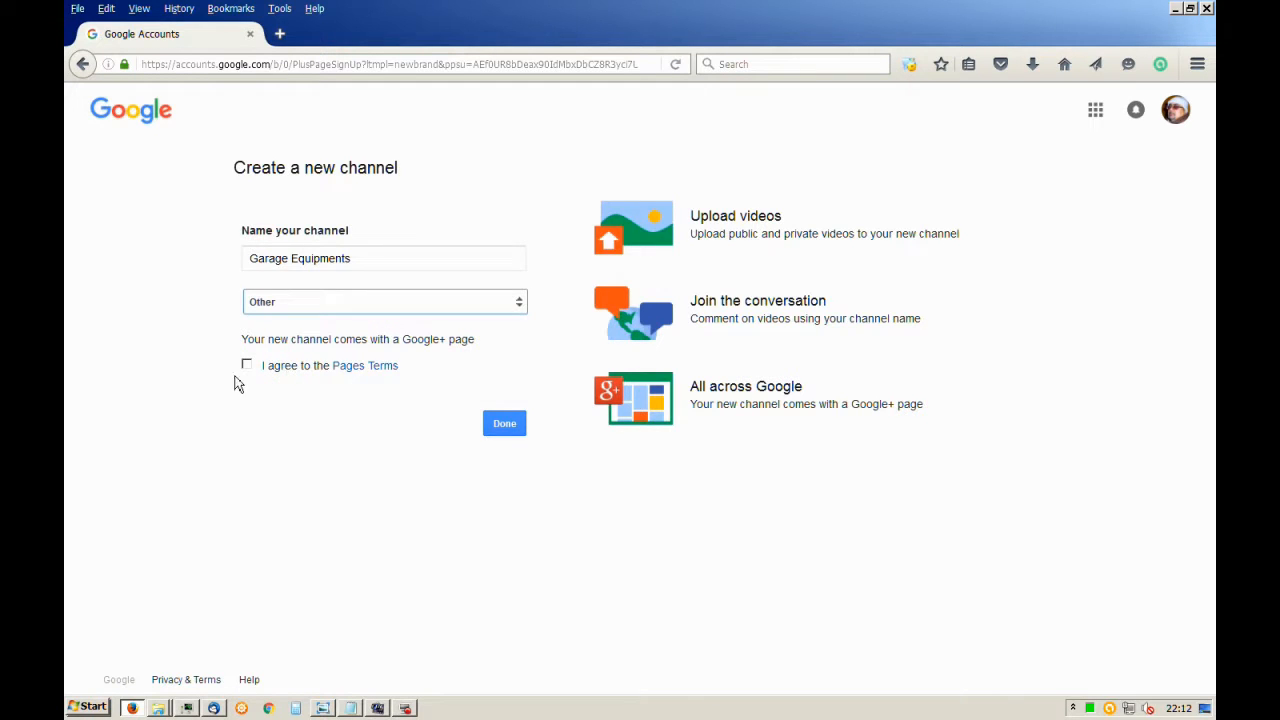
pyautogui.click(248, 364)
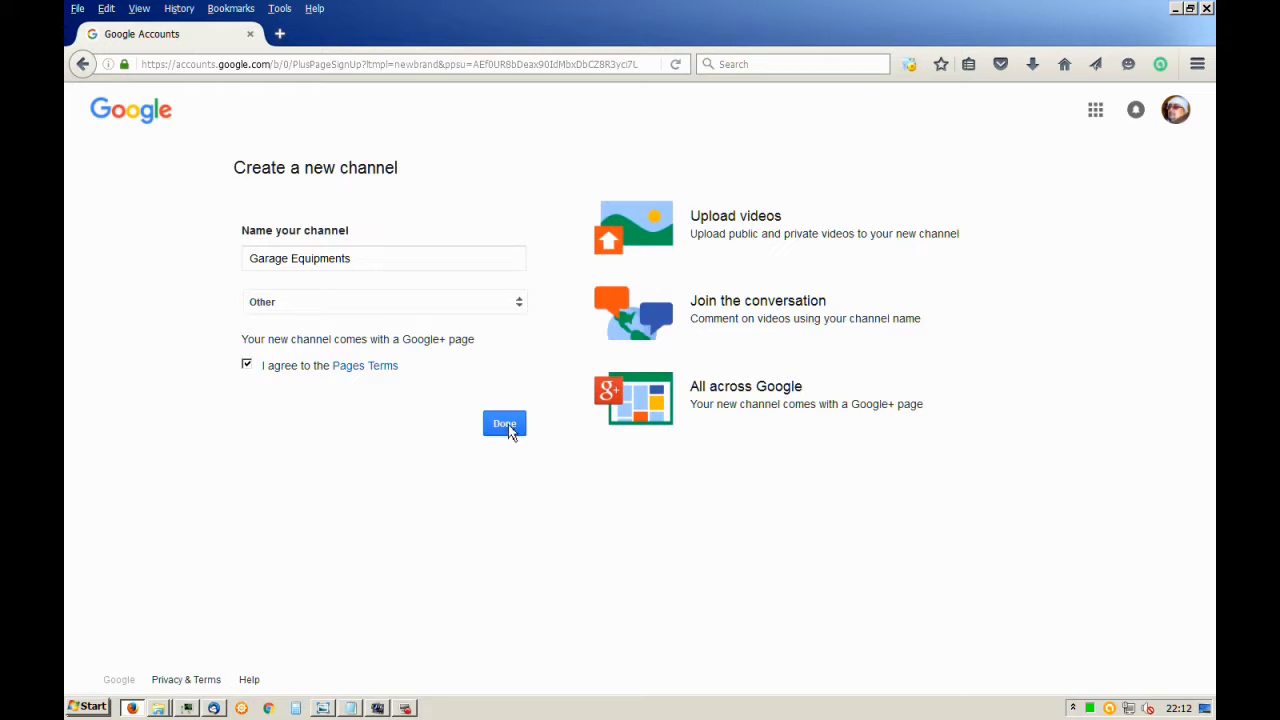
pyautogui.moveTo(260, 388)
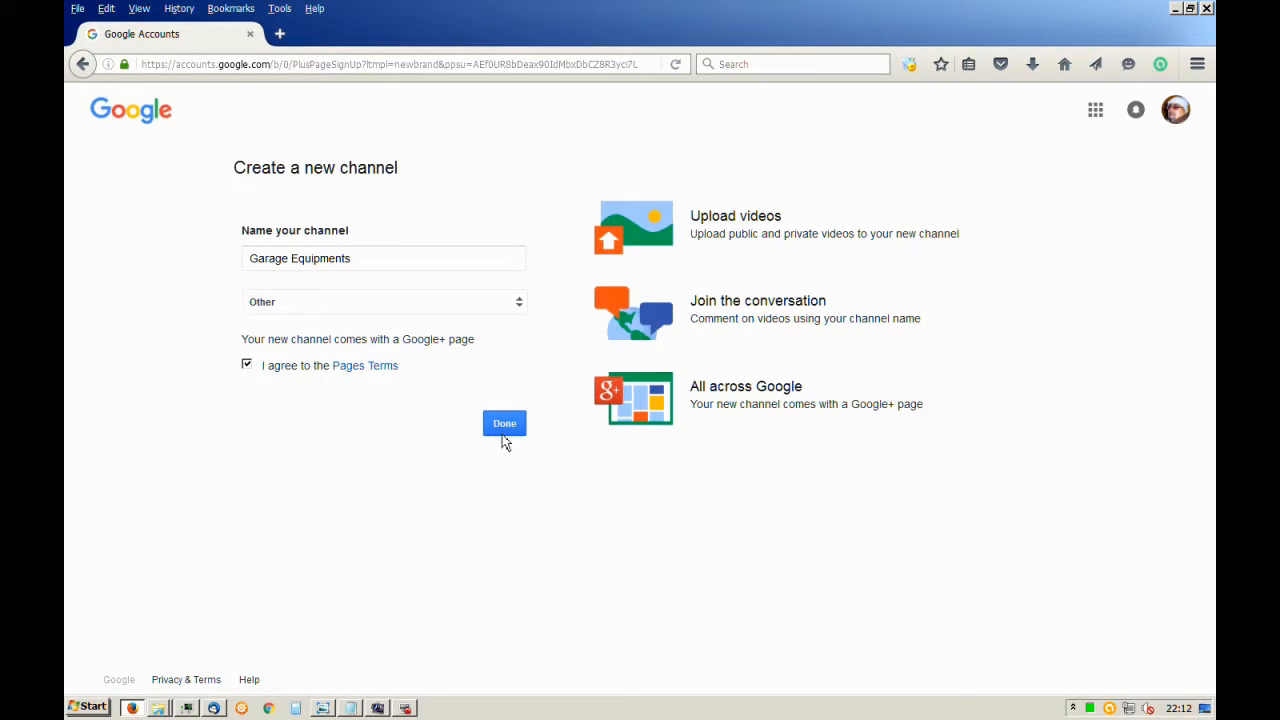
pyautogui.click(504, 424)
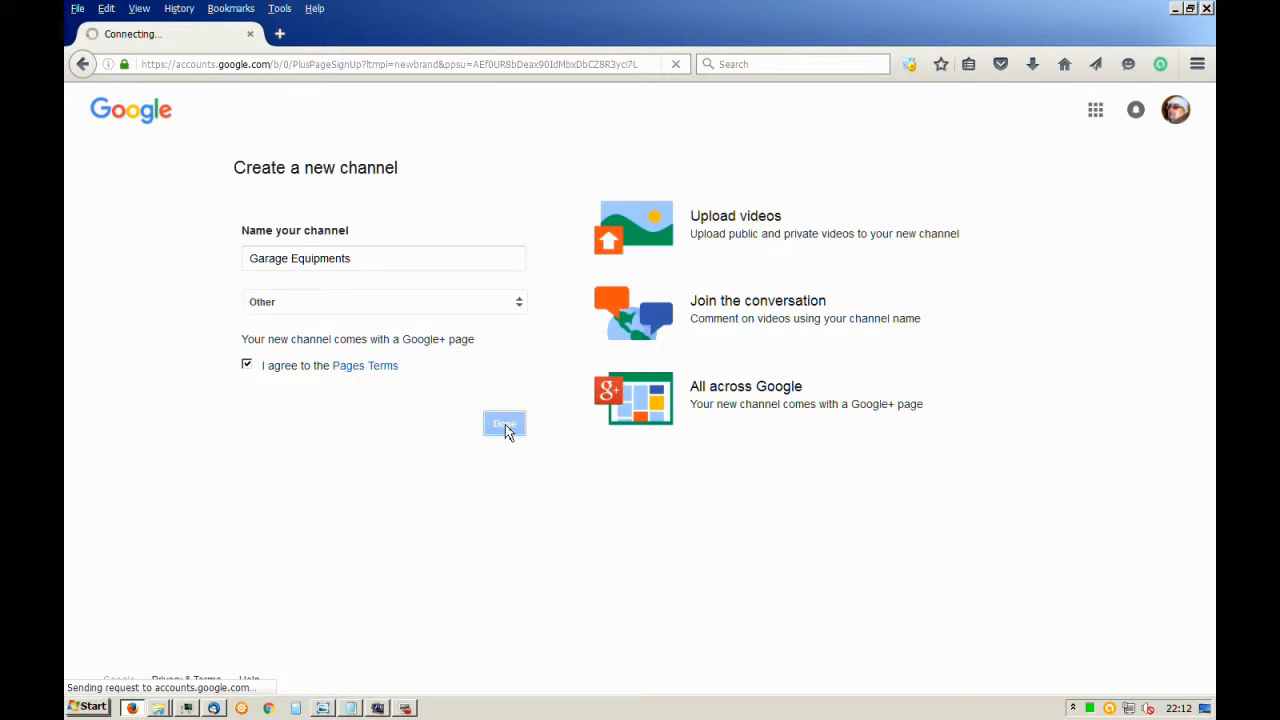
# Land on the new Garage Equipments channel page confirming it was added to the account
pyautogui.click(504, 424)
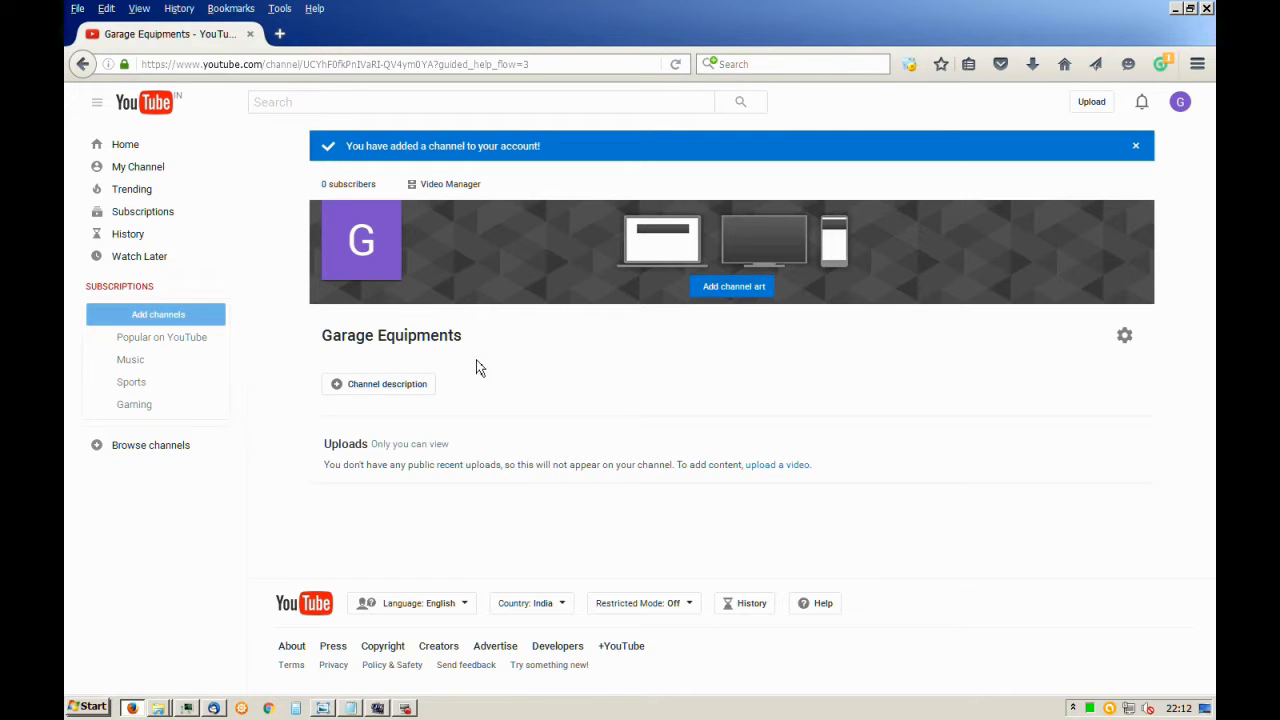
pyautogui.moveTo(400, 310)
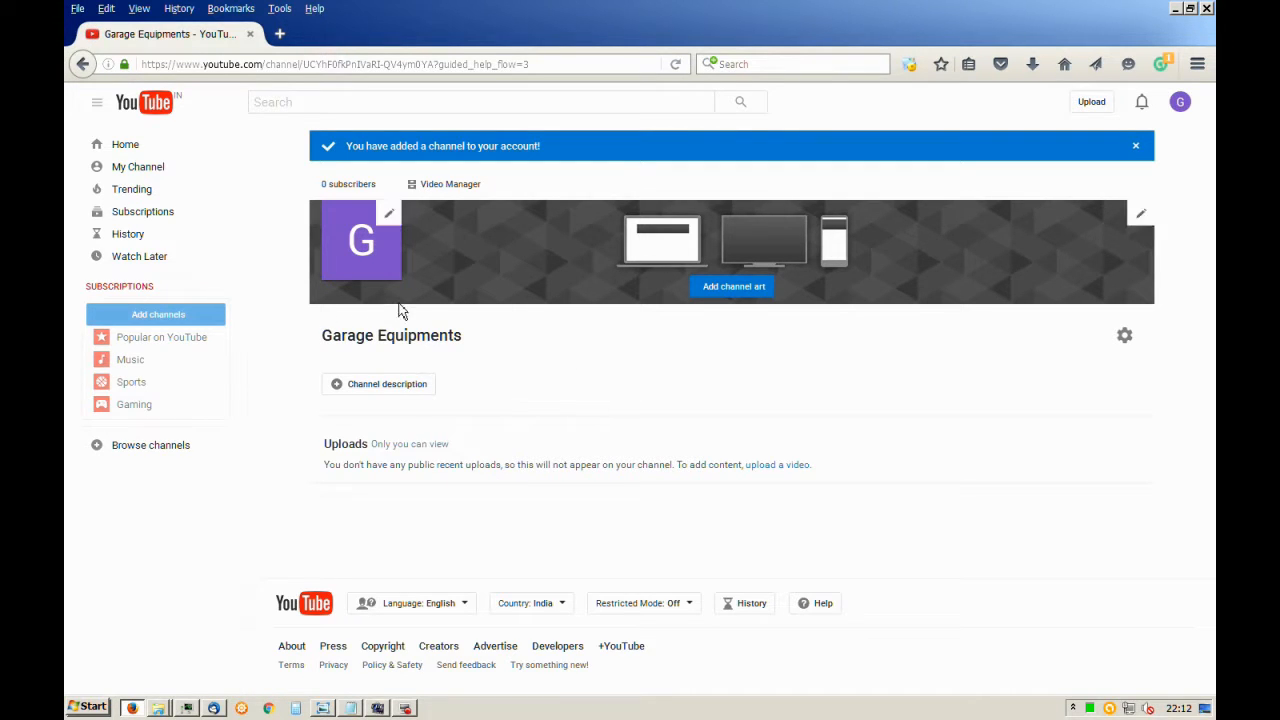
pyautogui.moveTo(1178, 116)
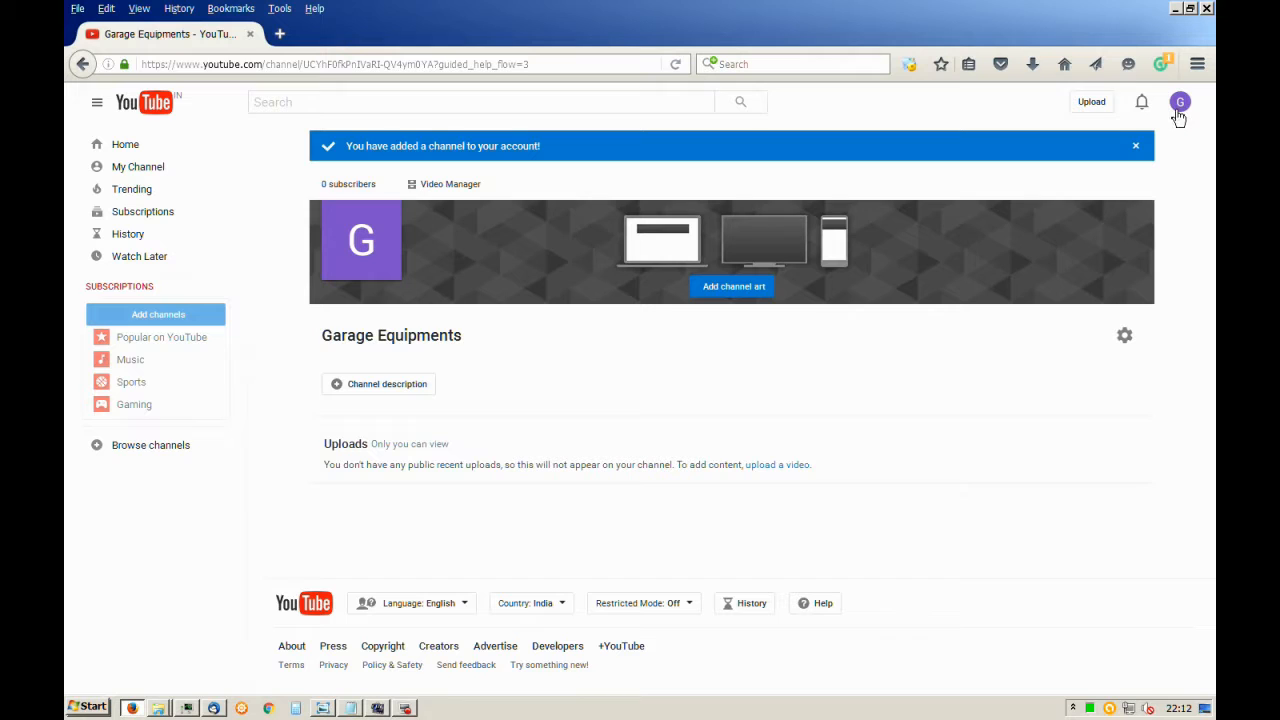
# Switch to the Gautam Upadhyay channel and view its page, Garage Equipments listed as second channel
pyautogui.click(1180, 100)
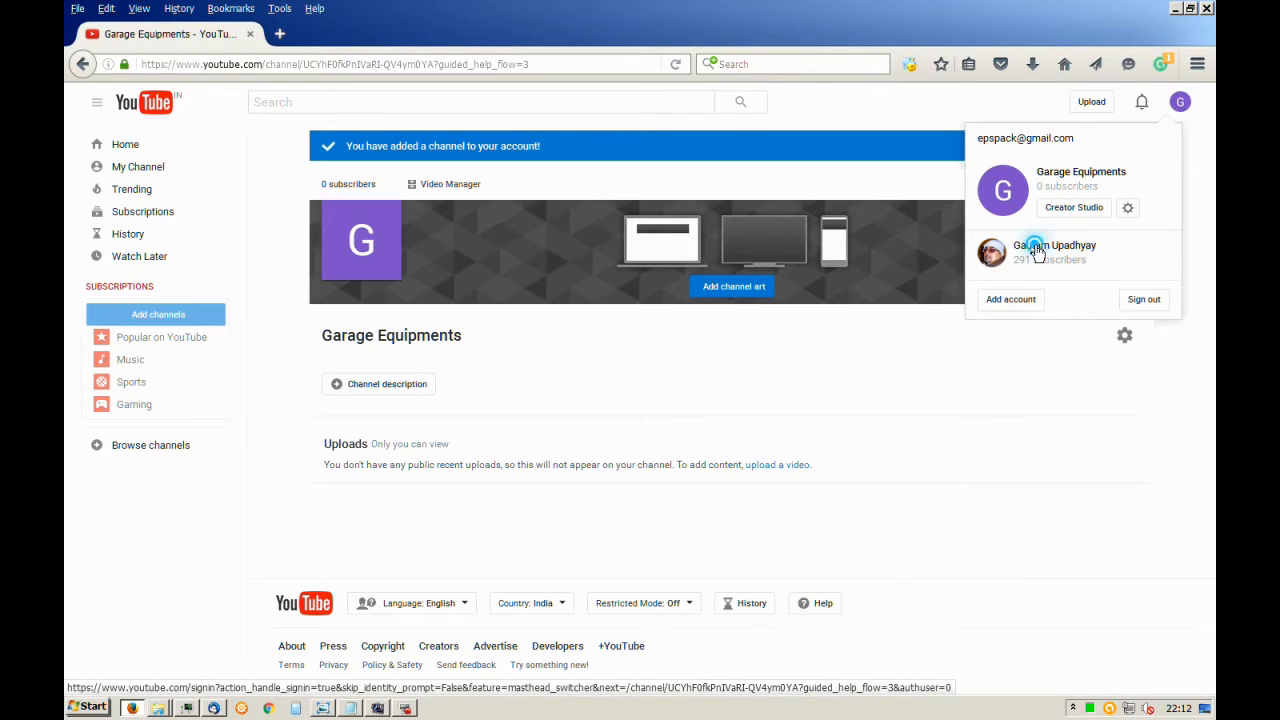
pyautogui.click(1056, 252)
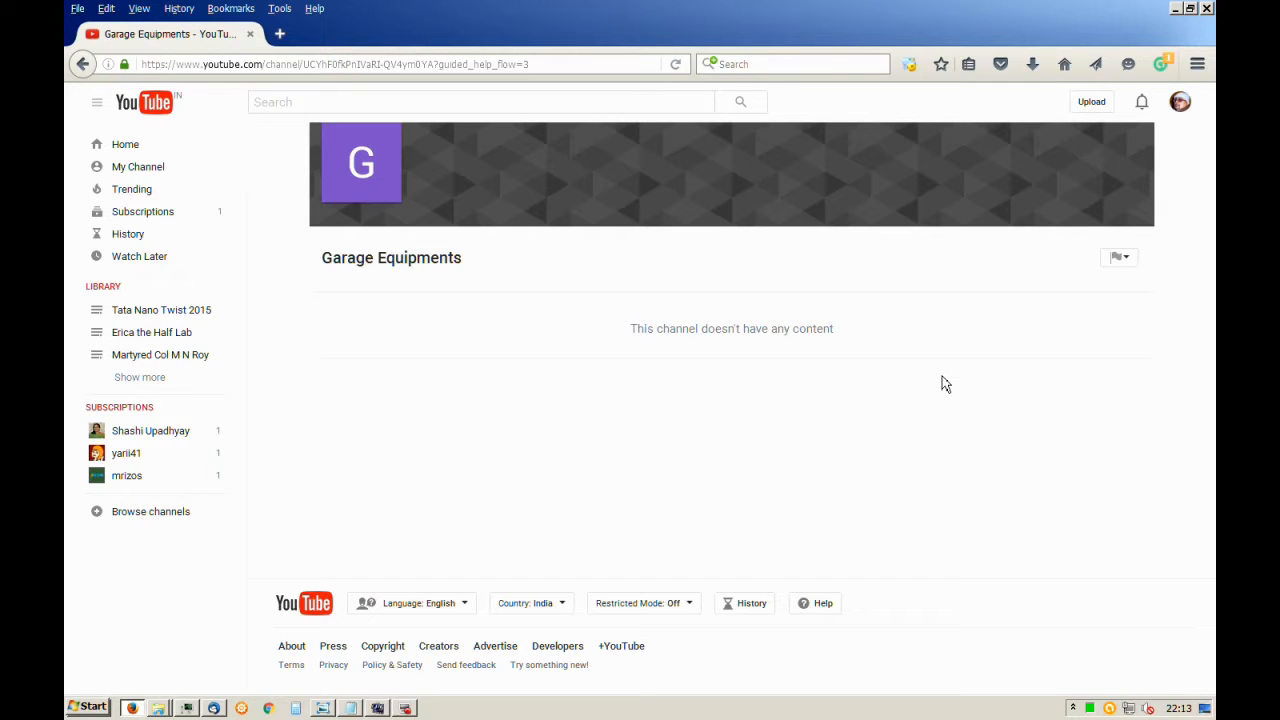
pyautogui.click(1180, 100)
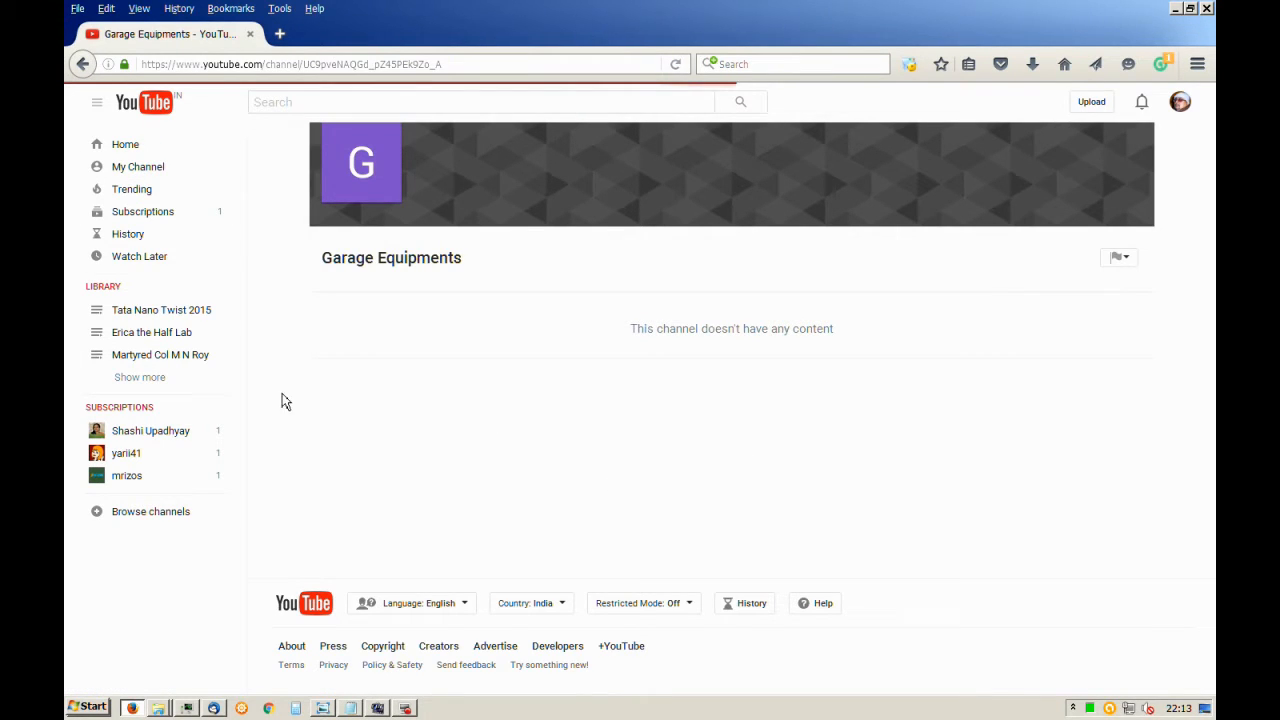
pyautogui.moveTo(320, 440)
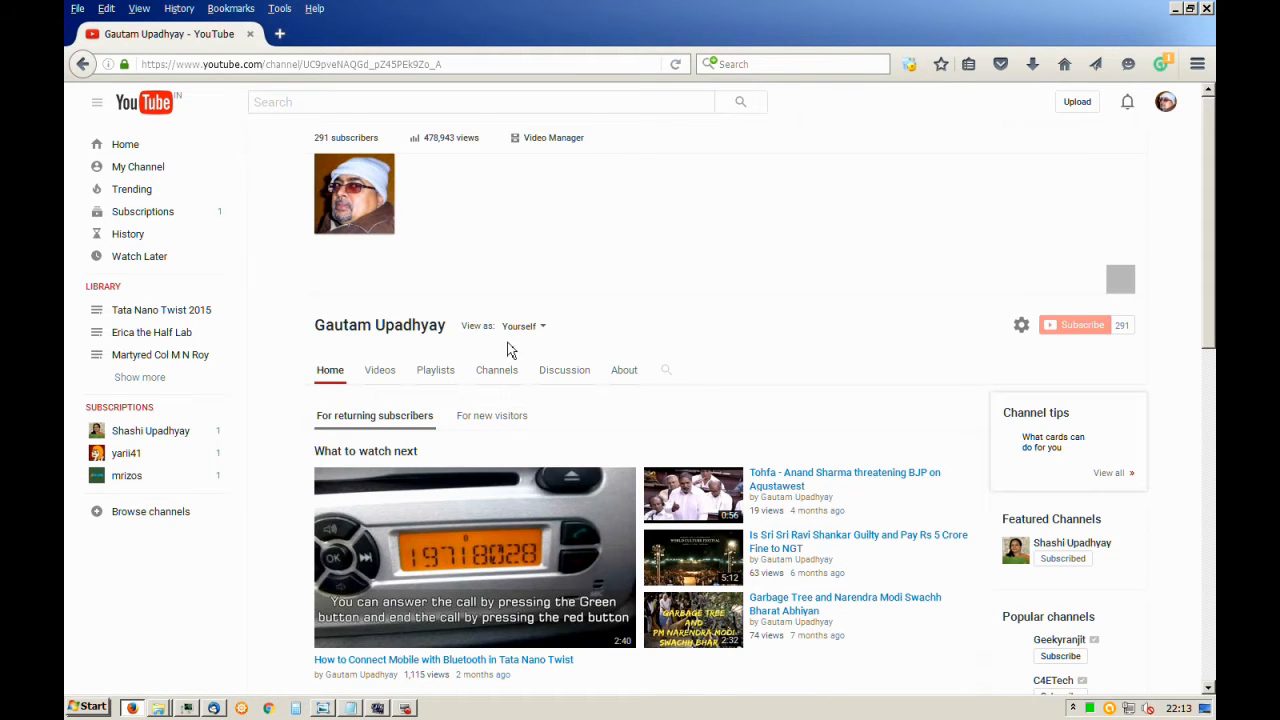
pyautogui.scroll(-3)
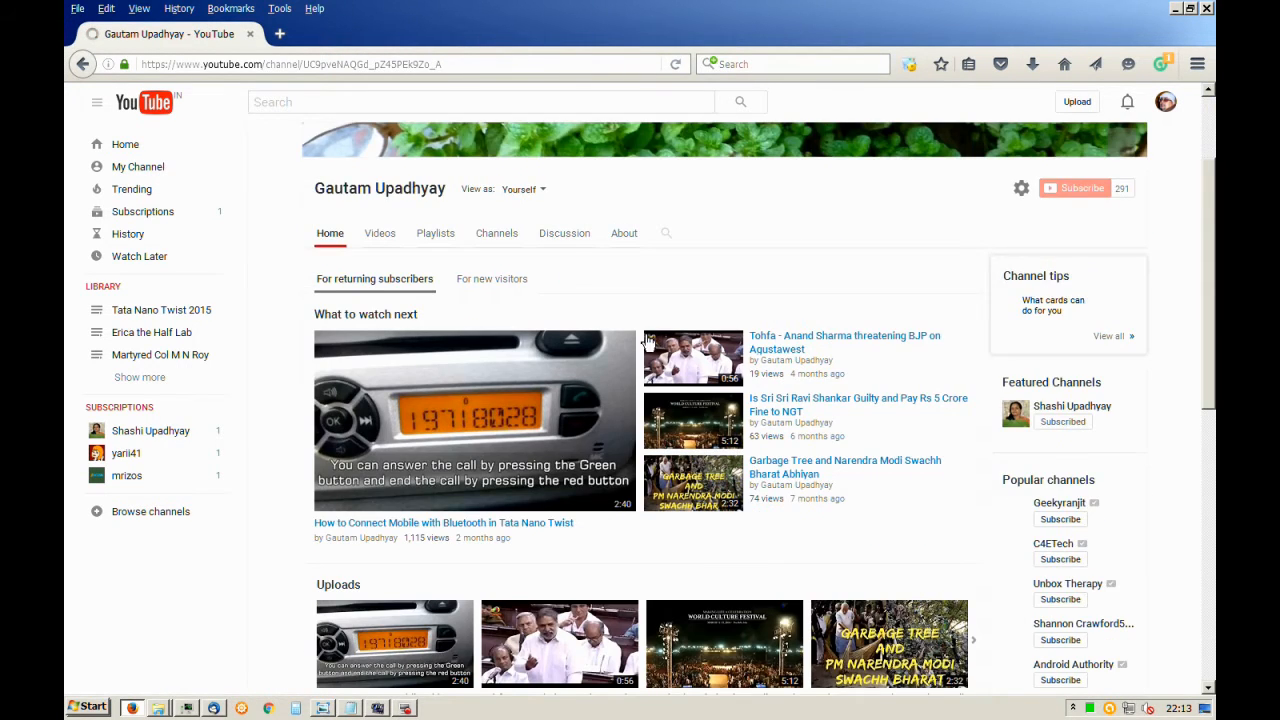
pyautogui.scroll(3)
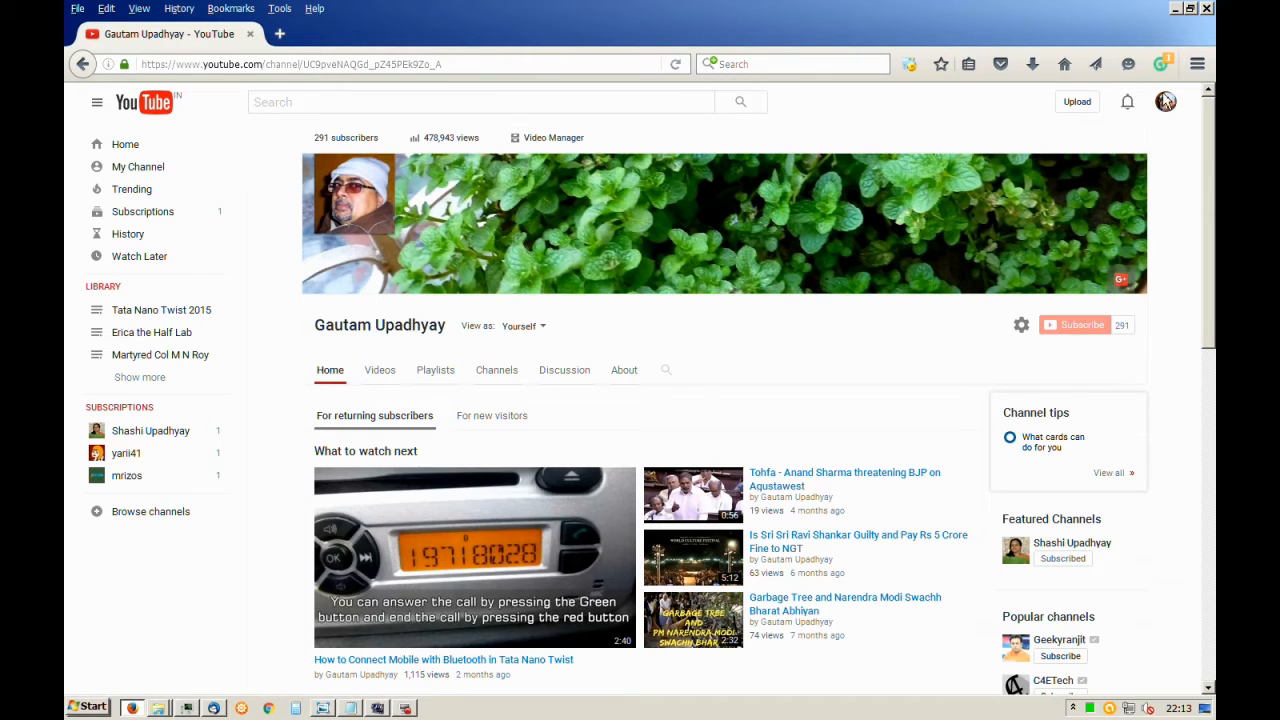
pyautogui.click(1166, 100)
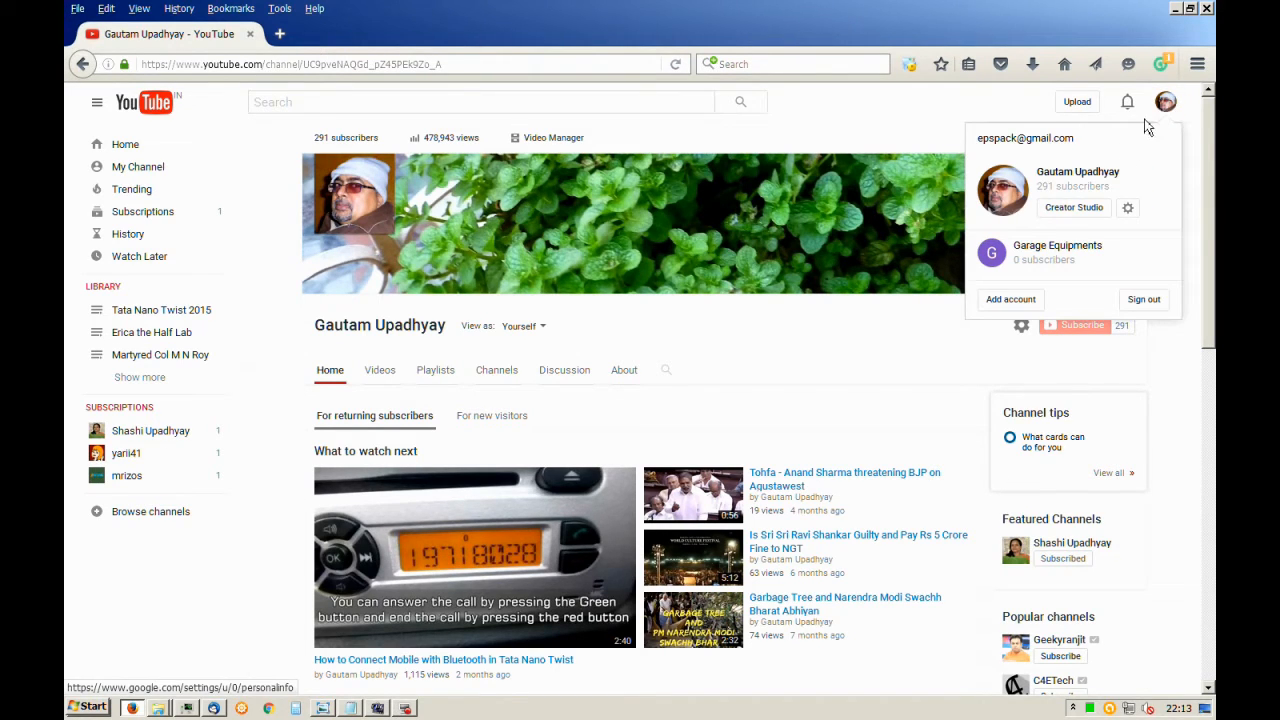
# Switch back to Garage Equipments, view its empty channel page, and open Video Manager
pyautogui.click(1056, 250)
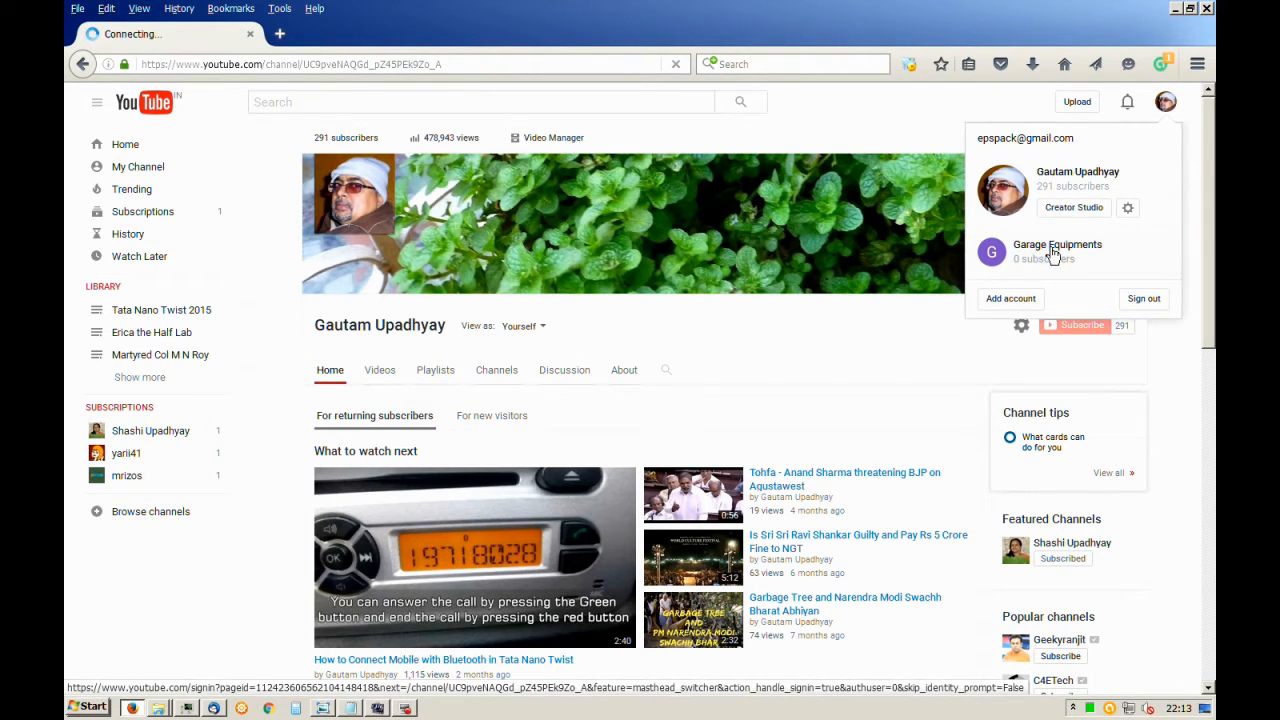
pyautogui.click(1056, 250)
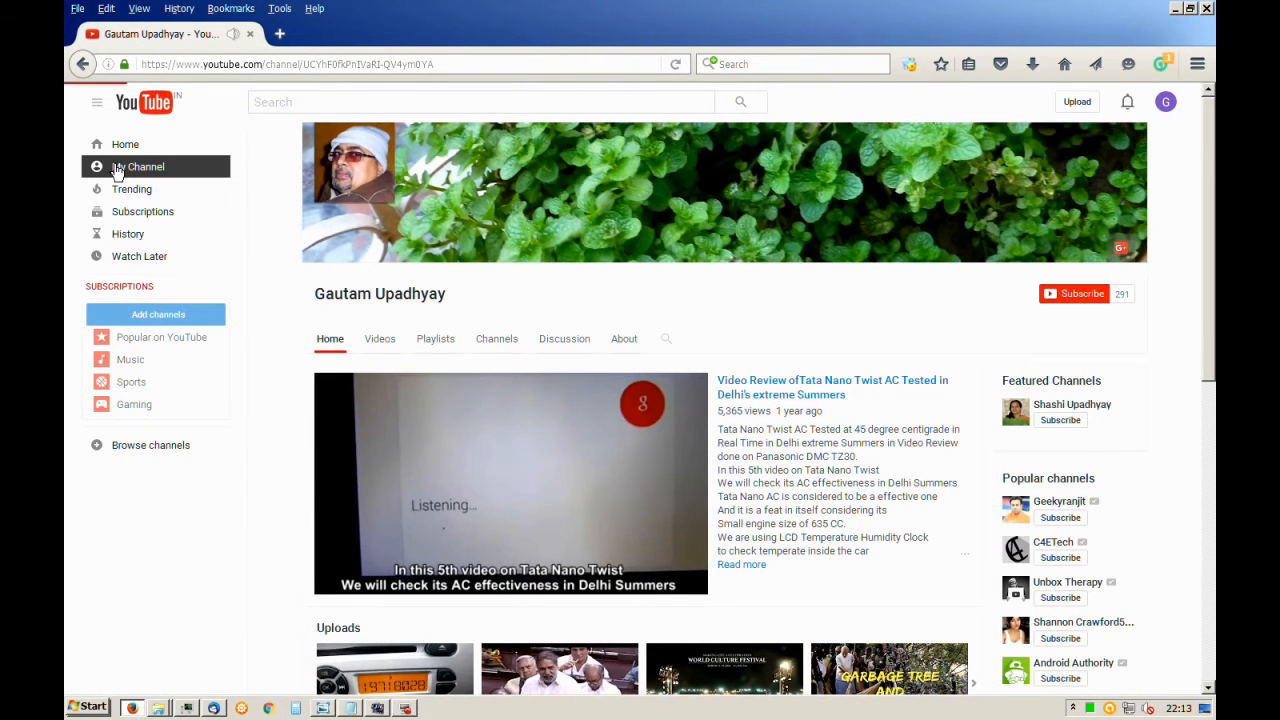
pyautogui.click(140, 166)
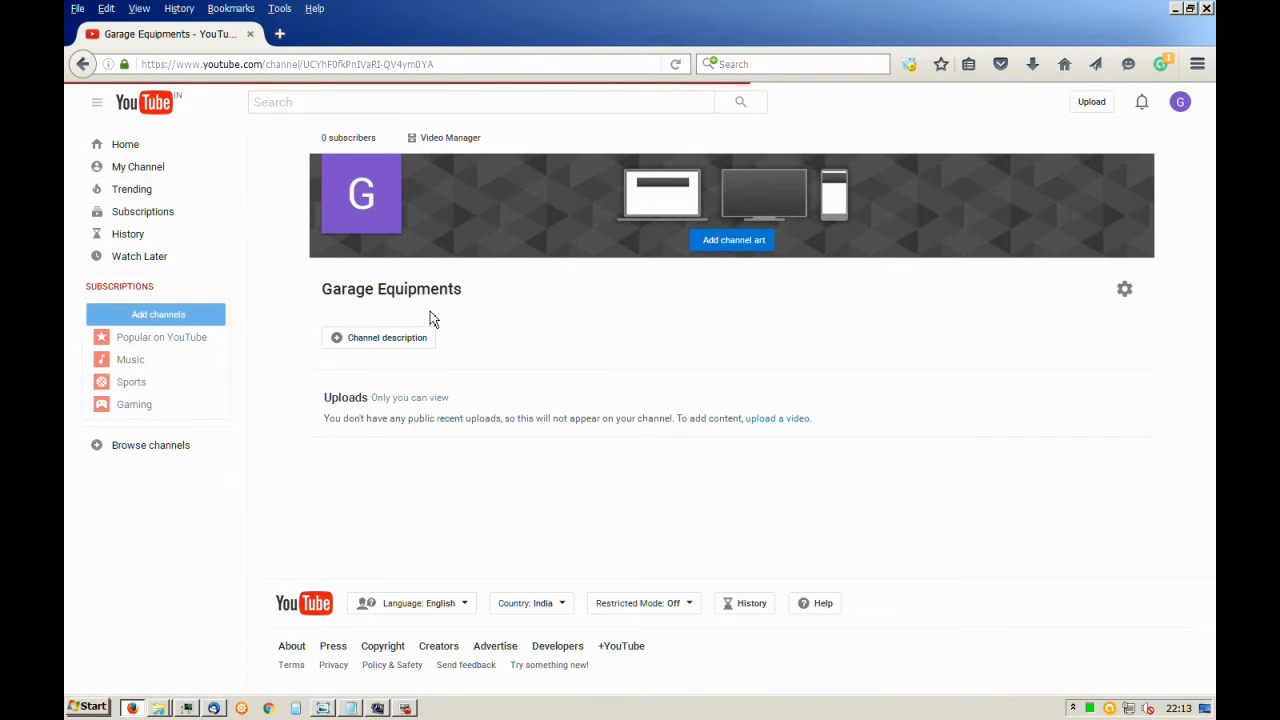
pyautogui.moveTo(436, 252)
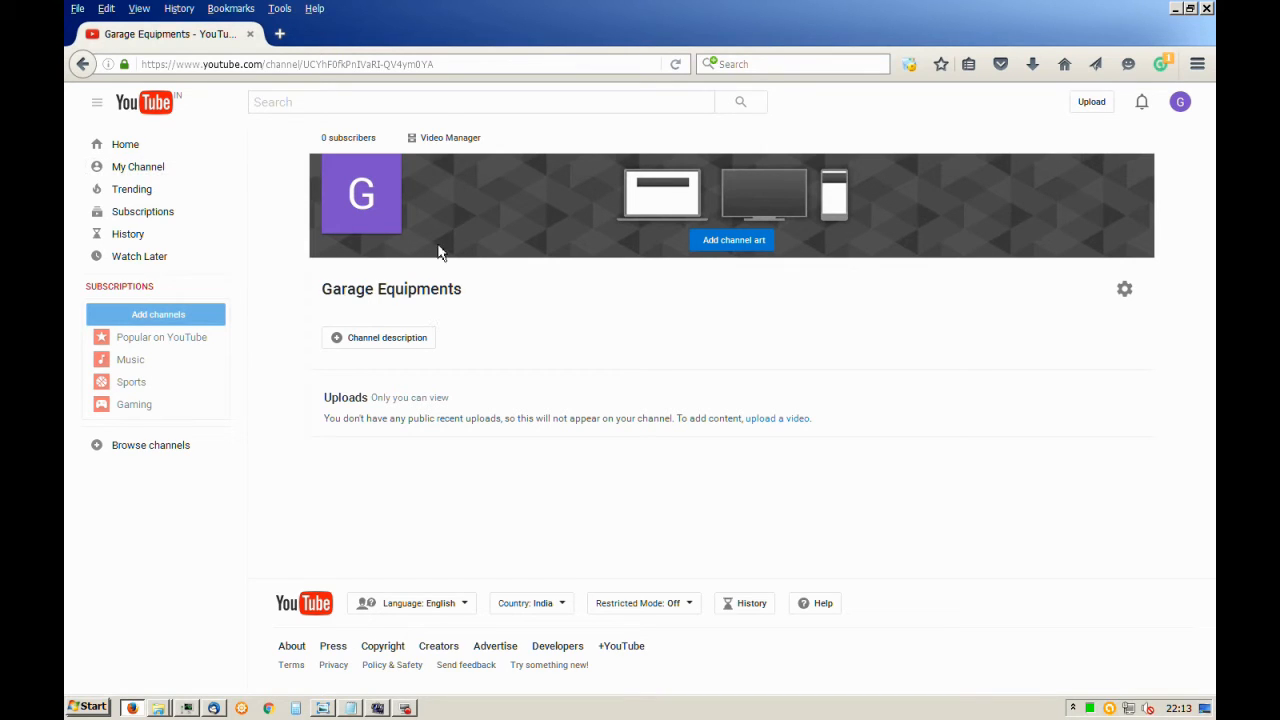
pyautogui.click(450, 136)
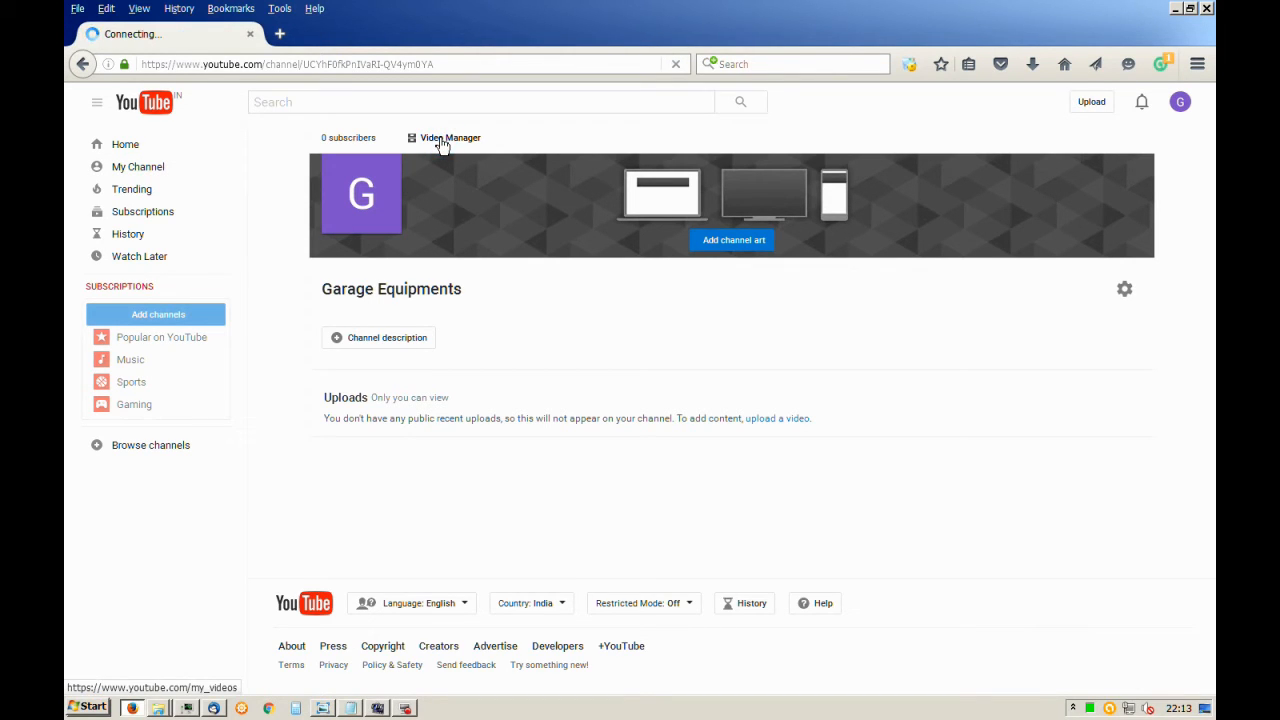